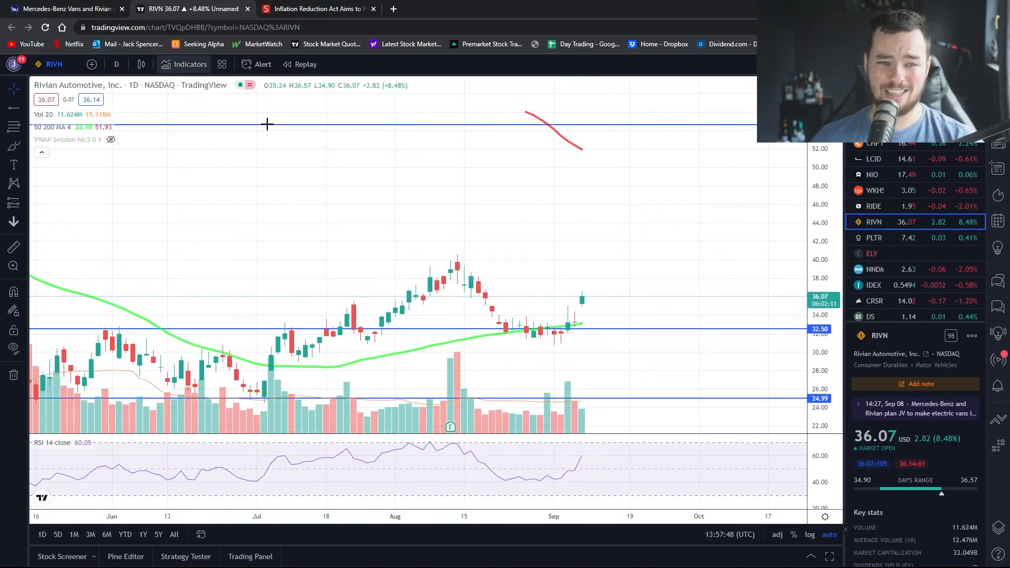
pyautogui.moveTo(563, 264)
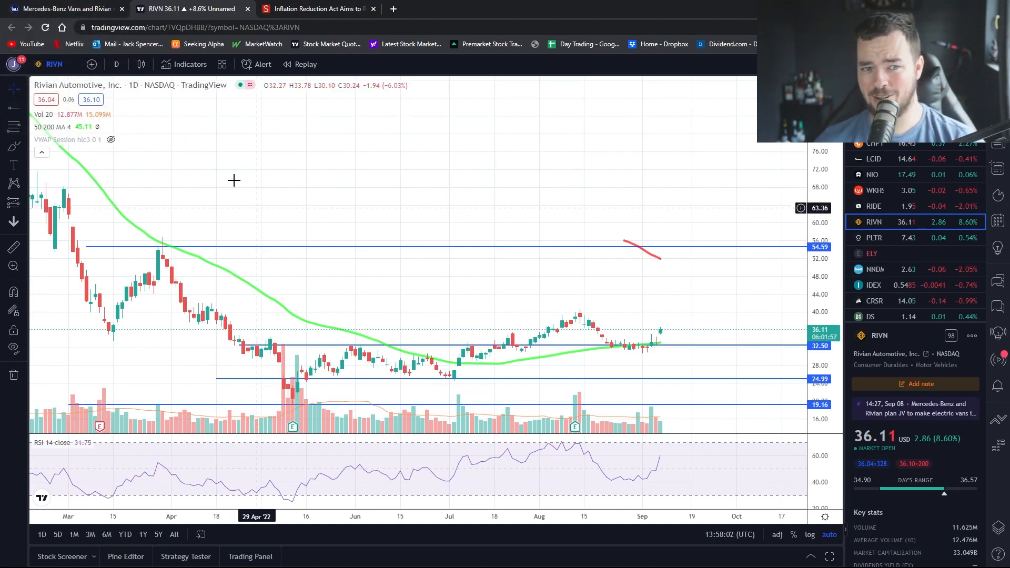
# - Flip to the Mercedes-Benz/Rivian press release and back to the RIVN daily chart
pyautogui.click(61, 8)
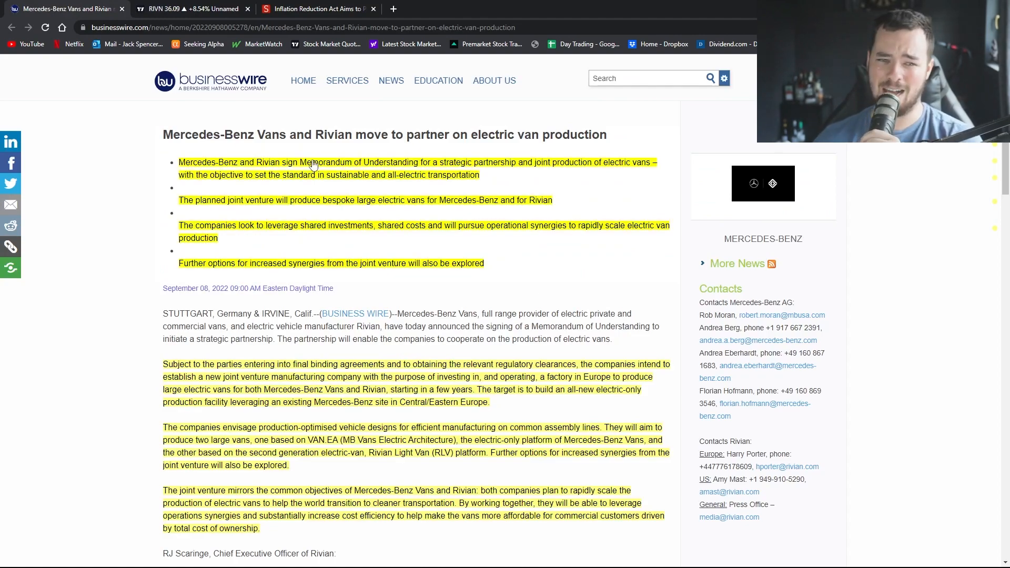
pyautogui.click(187, 8)
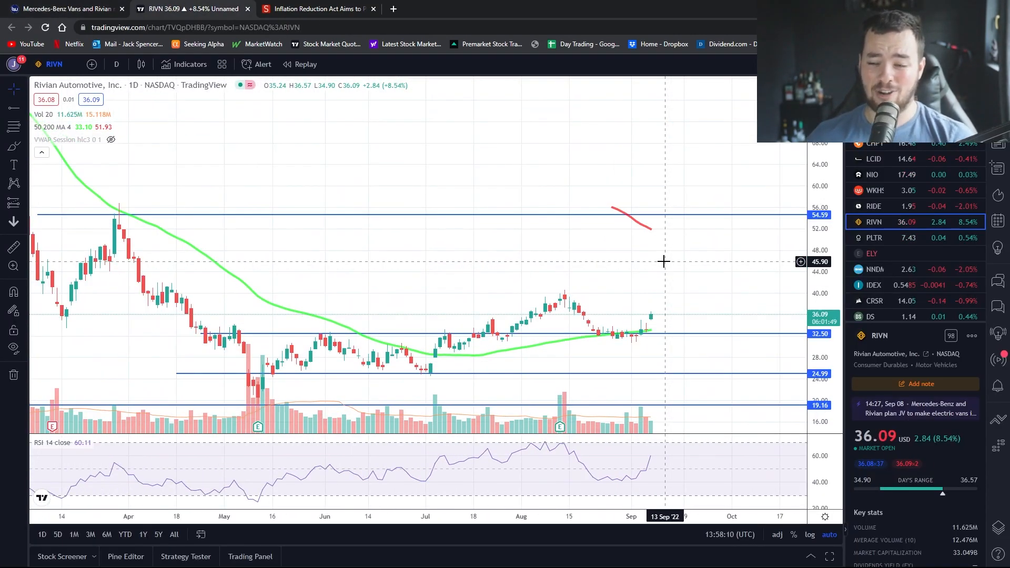
pyautogui.moveTo(672, 290)
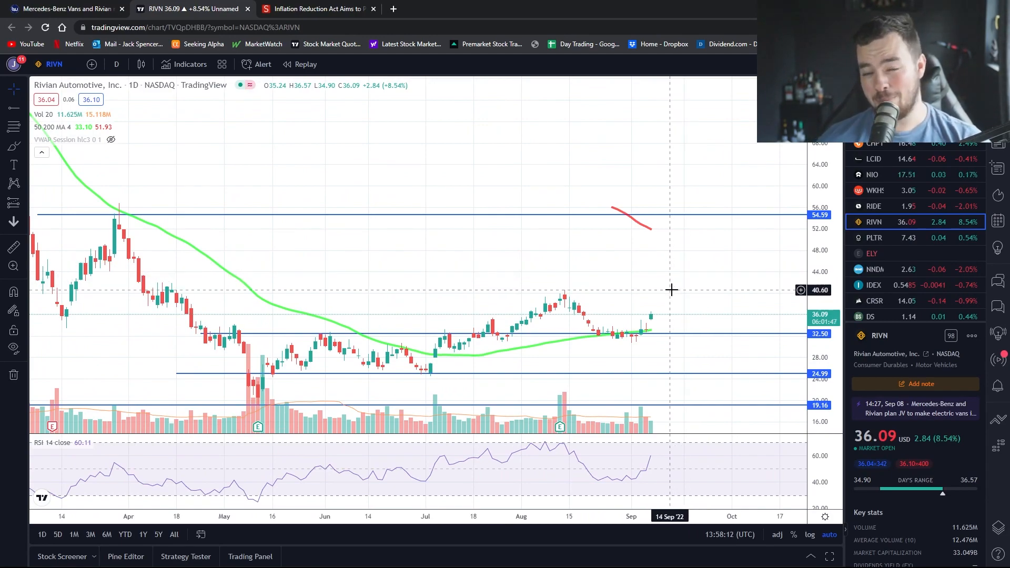
pyautogui.moveTo(729, 335)
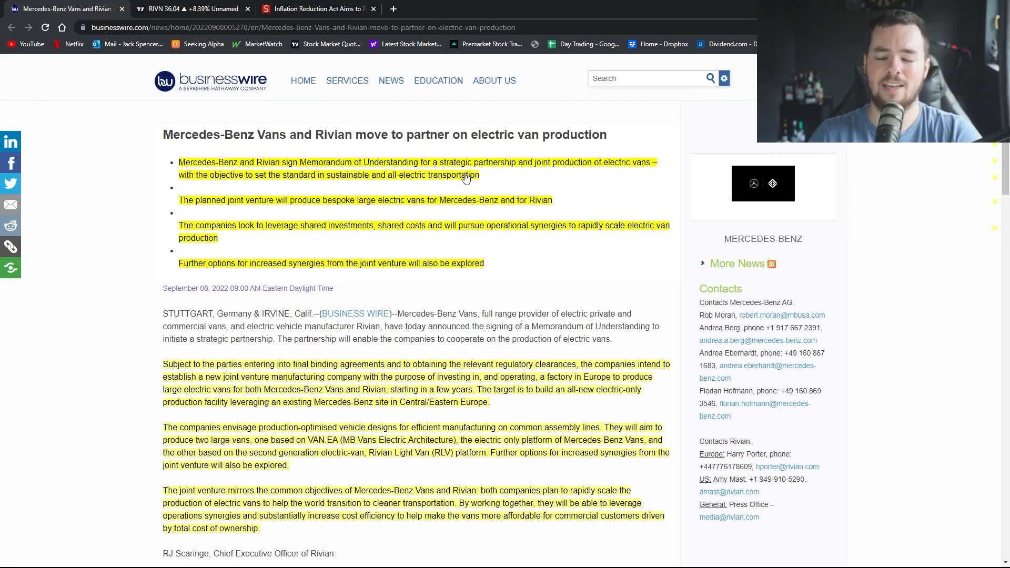
# - Read the JD Supra Inflation Reduction Act article down to the commercial clean vehicle credit
pyautogui.click(315, 9)
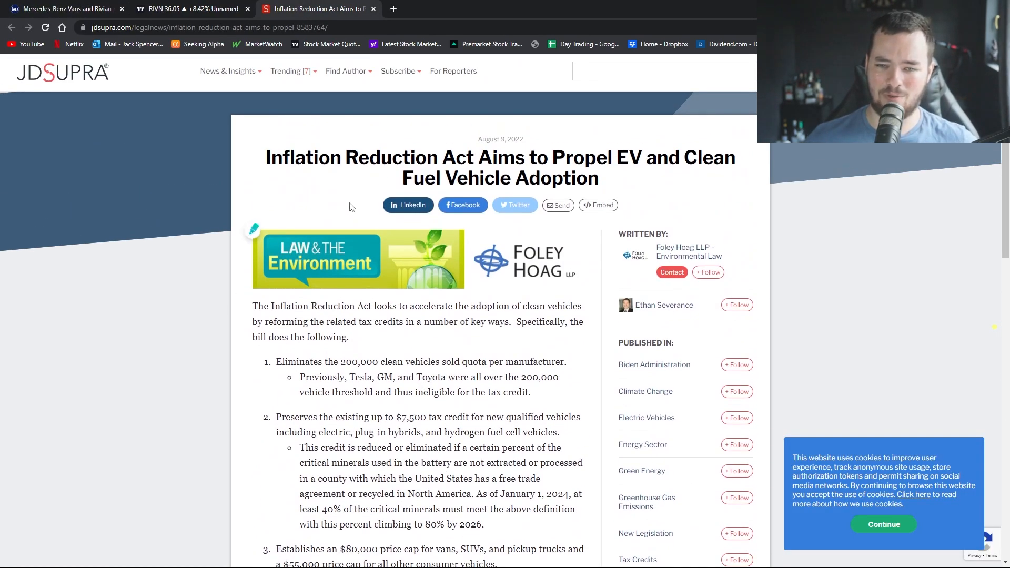
pyautogui.scroll(-3)
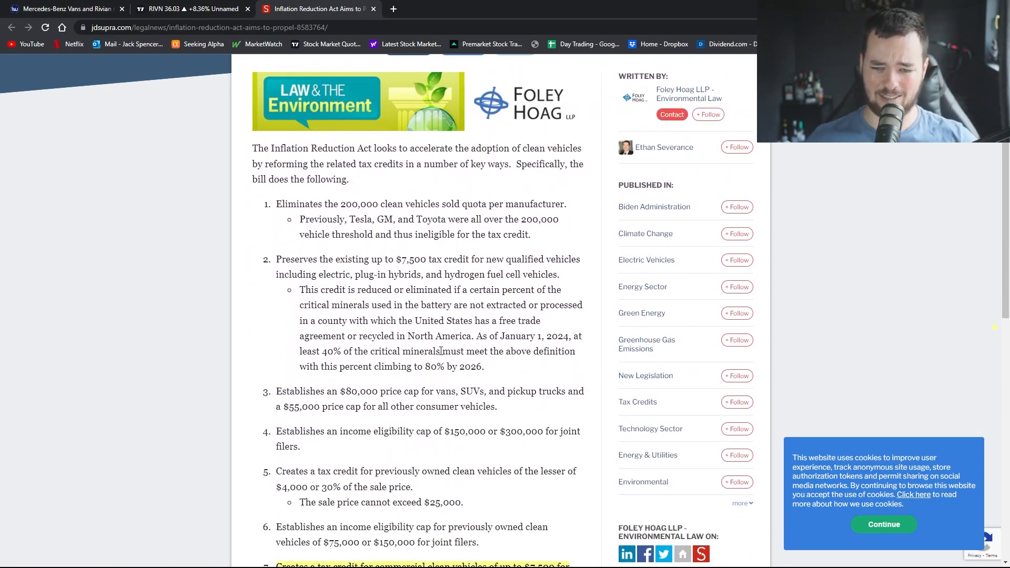
pyautogui.scroll(-3)
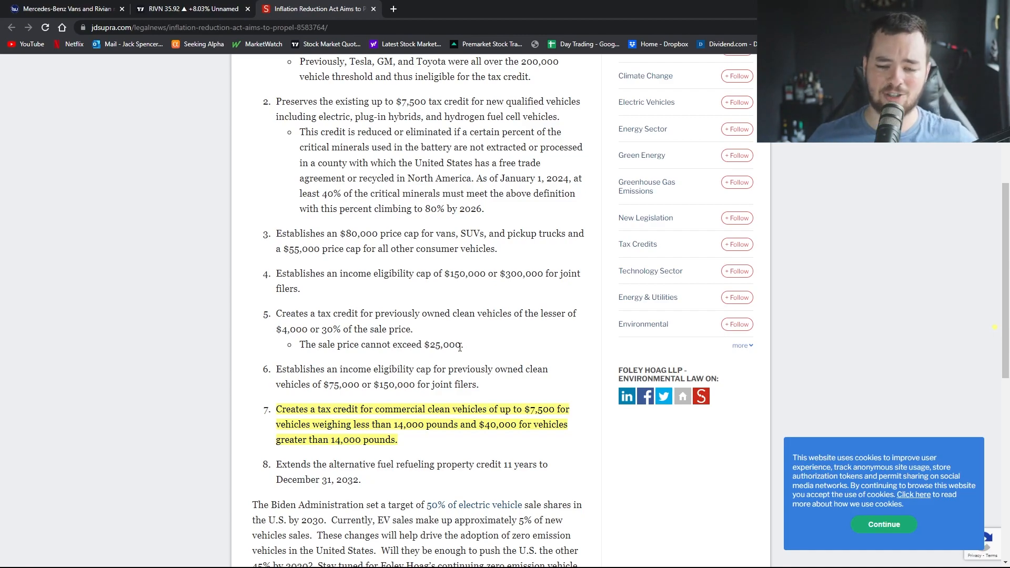
# - Return to the Business Wire Mercedes-Benz/Rivian electric van press release
pyautogui.click(65, 8)
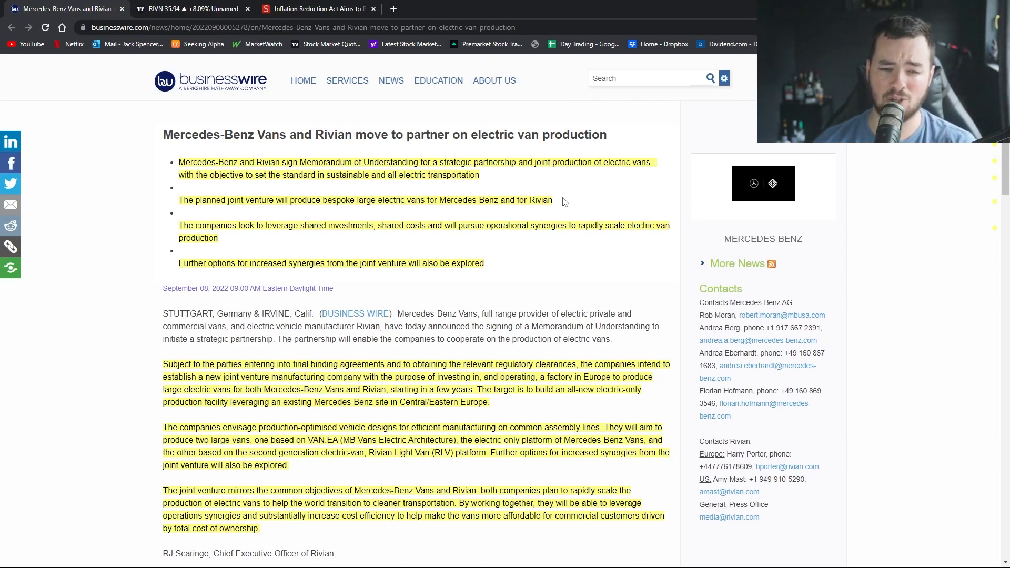
pyautogui.moveTo(316, 243)
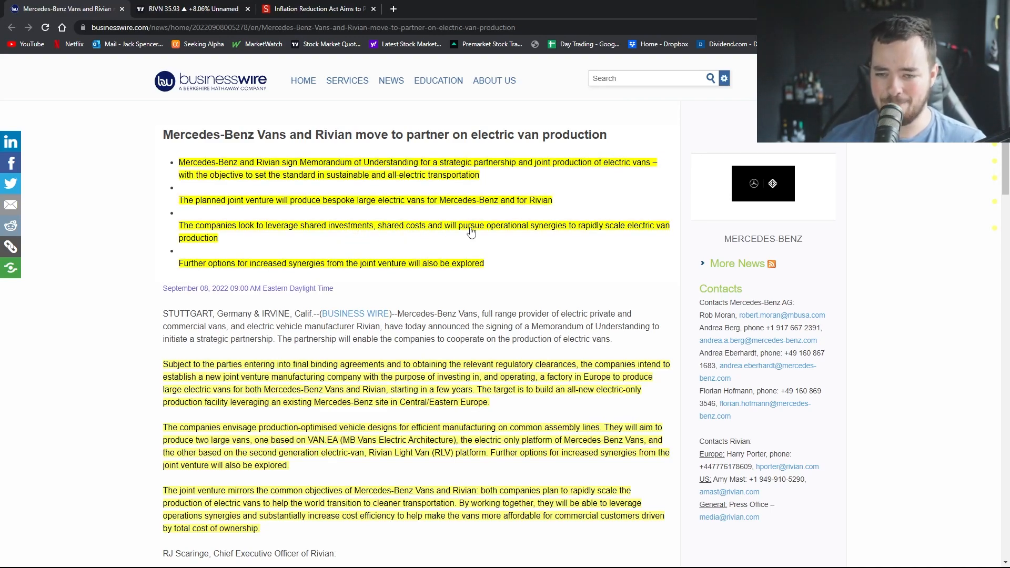
pyautogui.moveTo(588, 234)
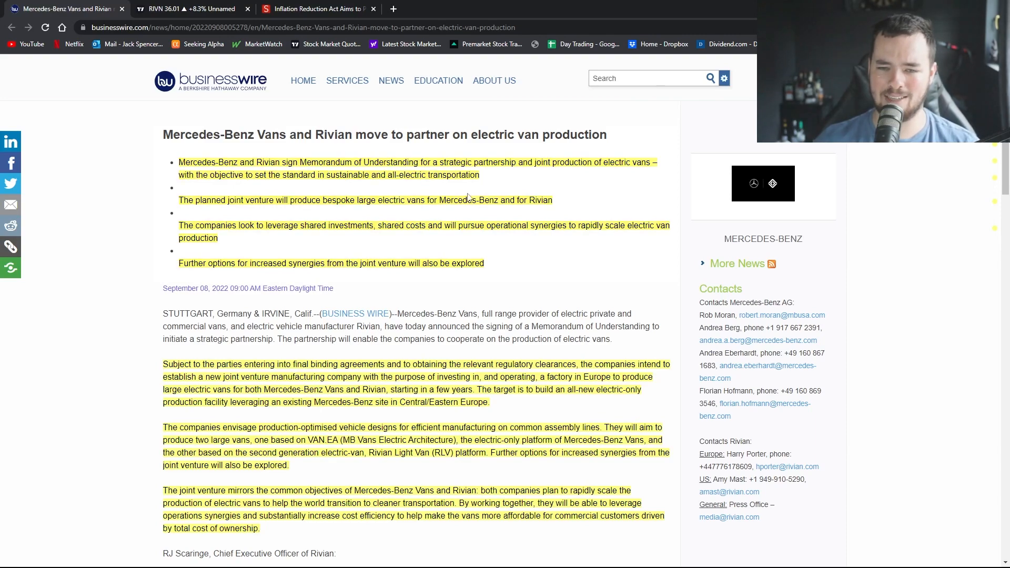
pyautogui.moveTo(241, 278)
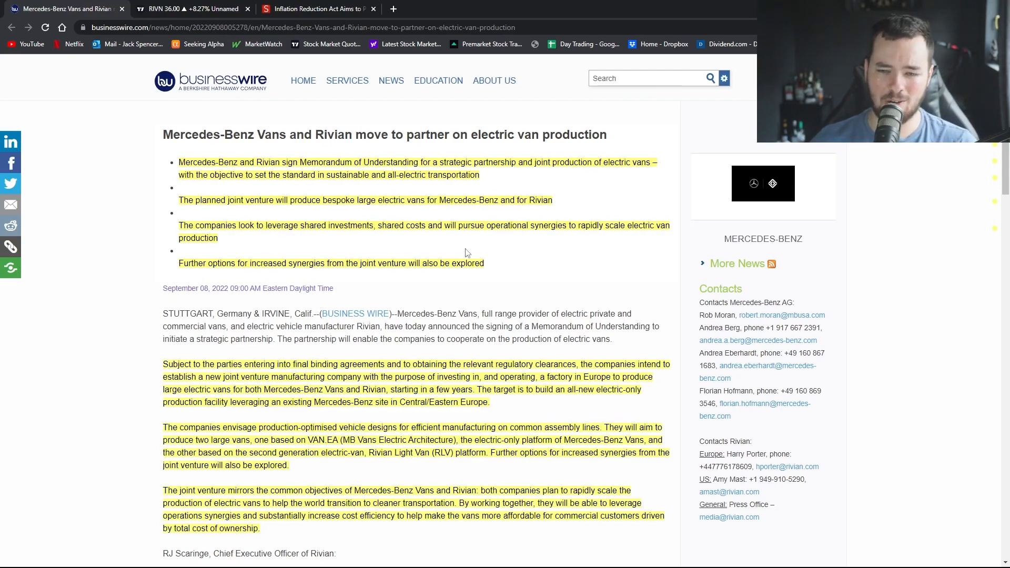
pyautogui.scroll(-3)
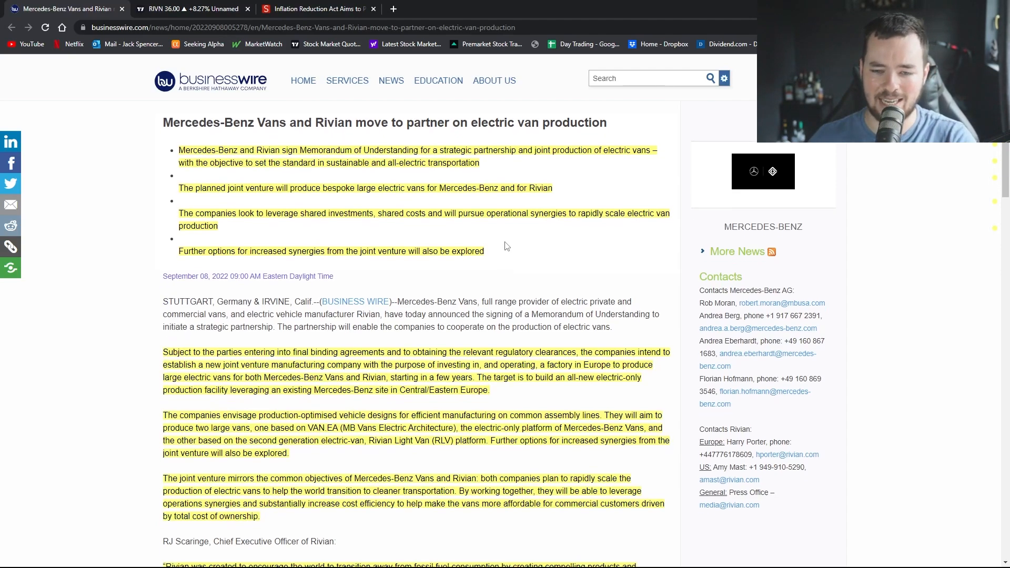
pyautogui.scroll(-3)
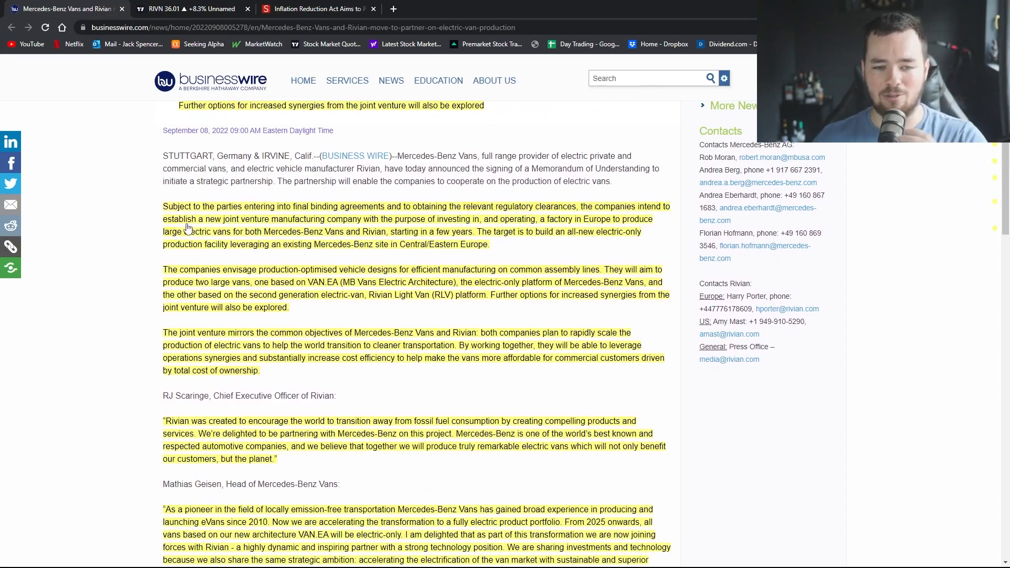
pyautogui.moveTo(164, 206); pyautogui.dragTo(489, 244)
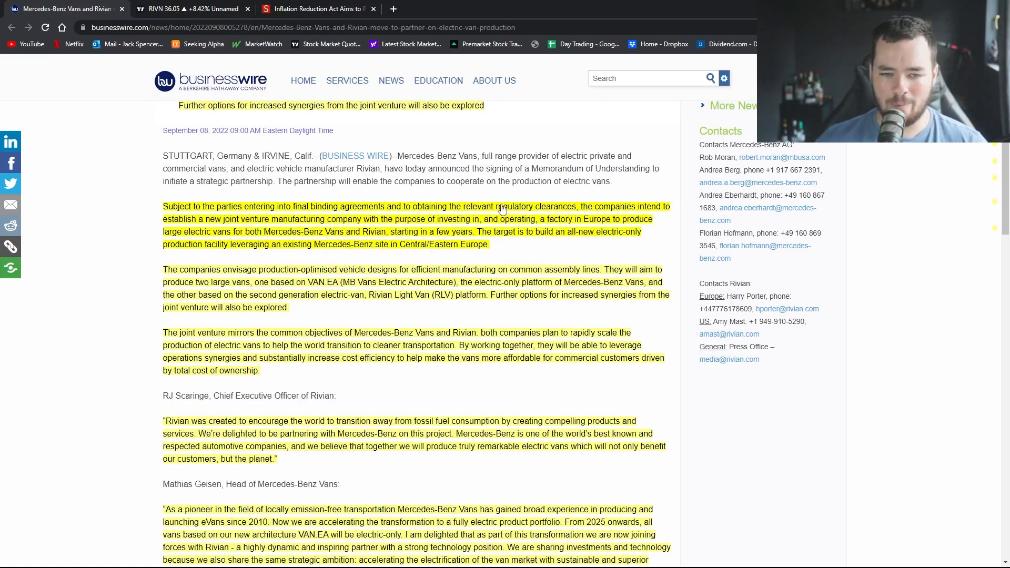
pyautogui.moveTo(285, 226)
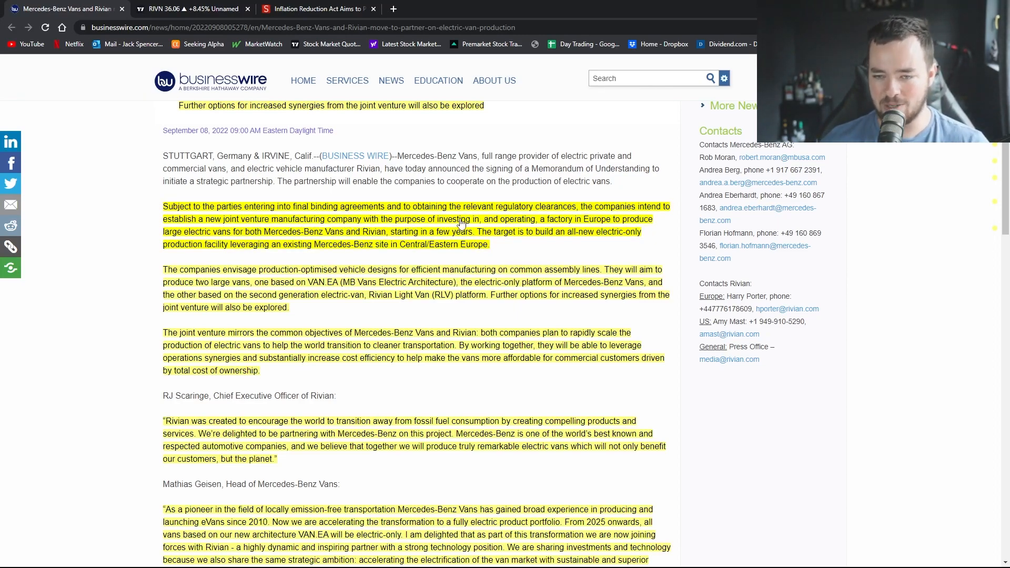
pyautogui.moveTo(557, 227)
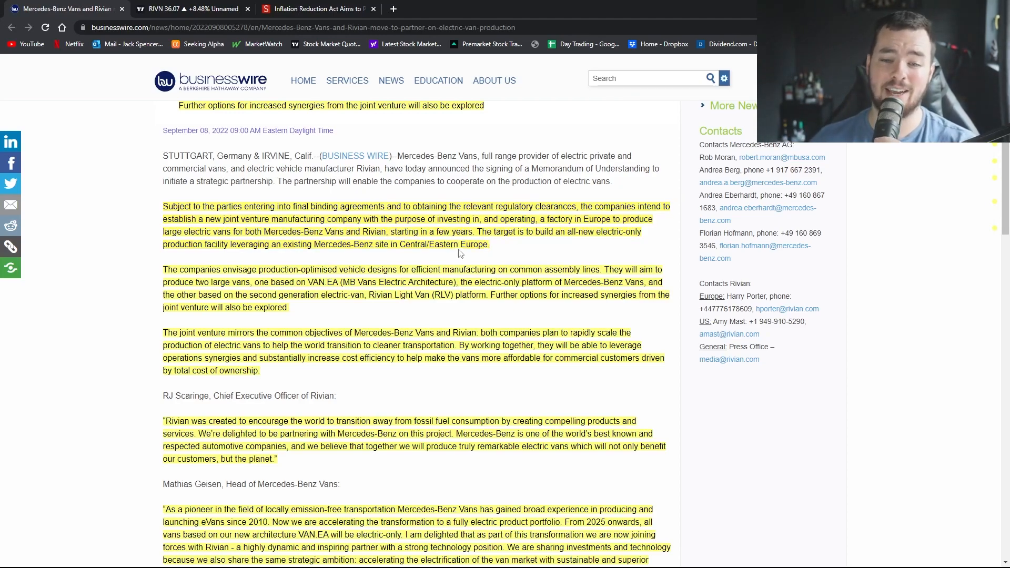
pyautogui.moveTo(509, 257)
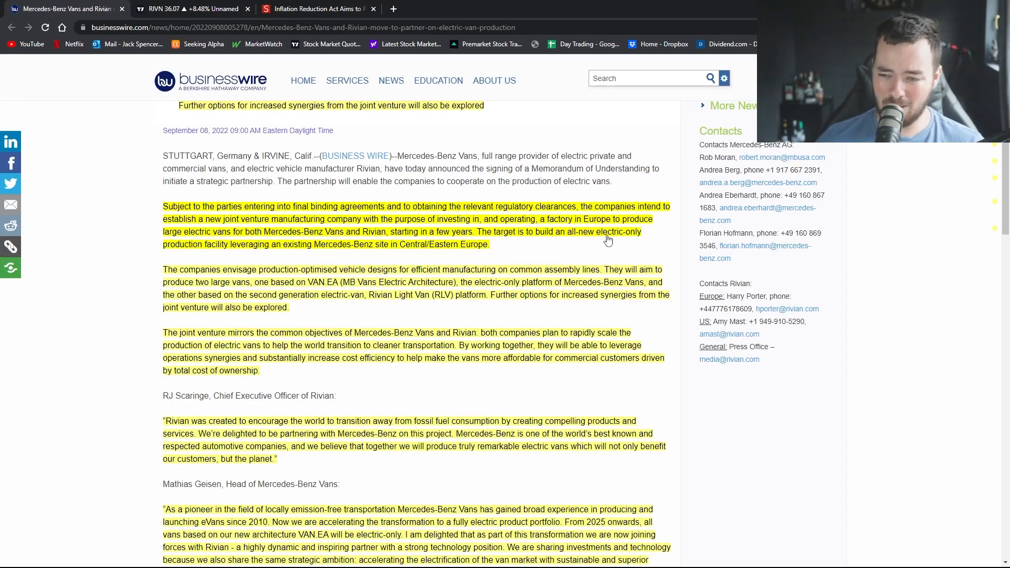
pyautogui.moveTo(267, 246)
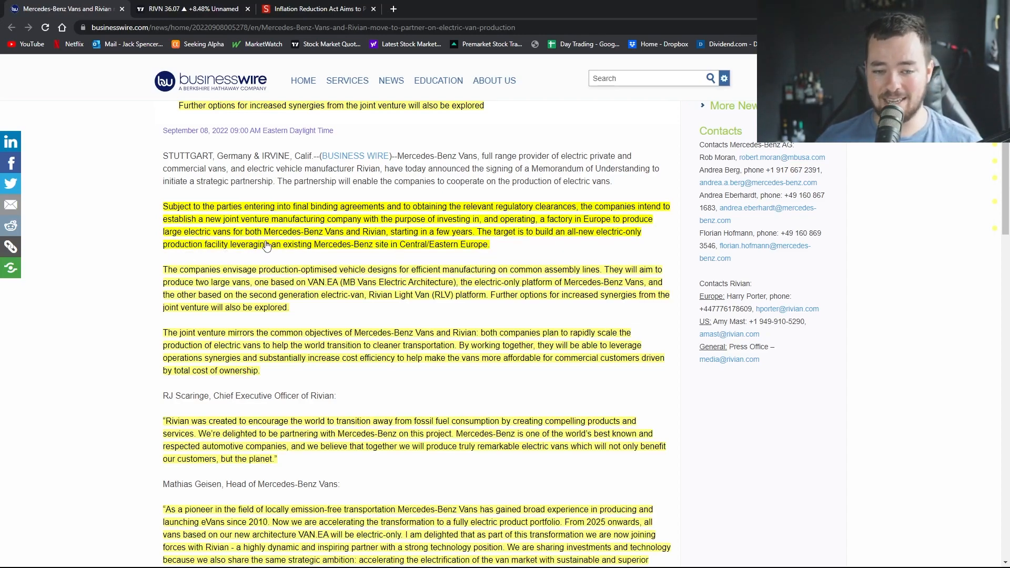
pyautogui.moveTo(416, 251)
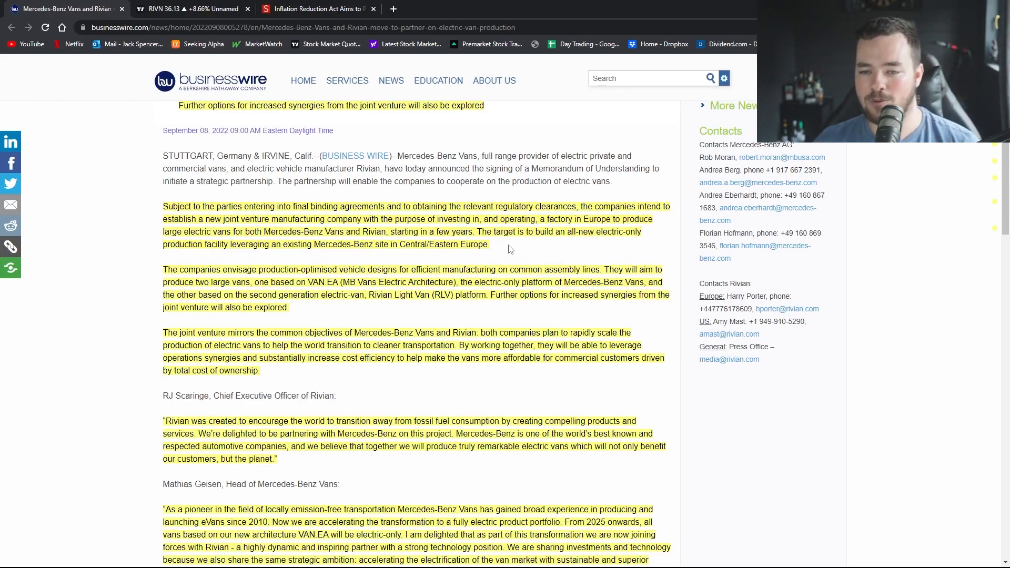
pyautogui.click(187, 8)
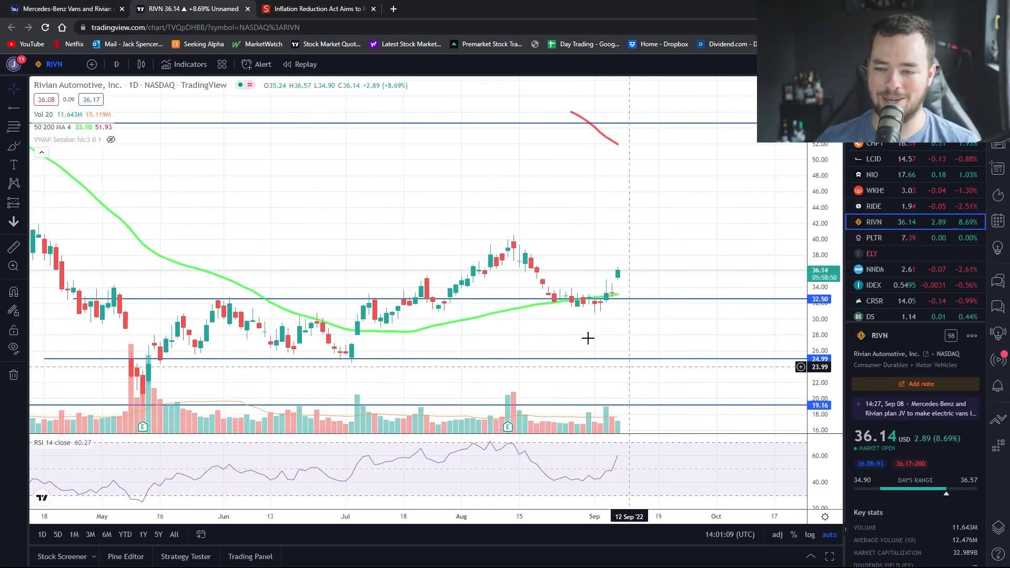
pyautogui.click(64, 9)
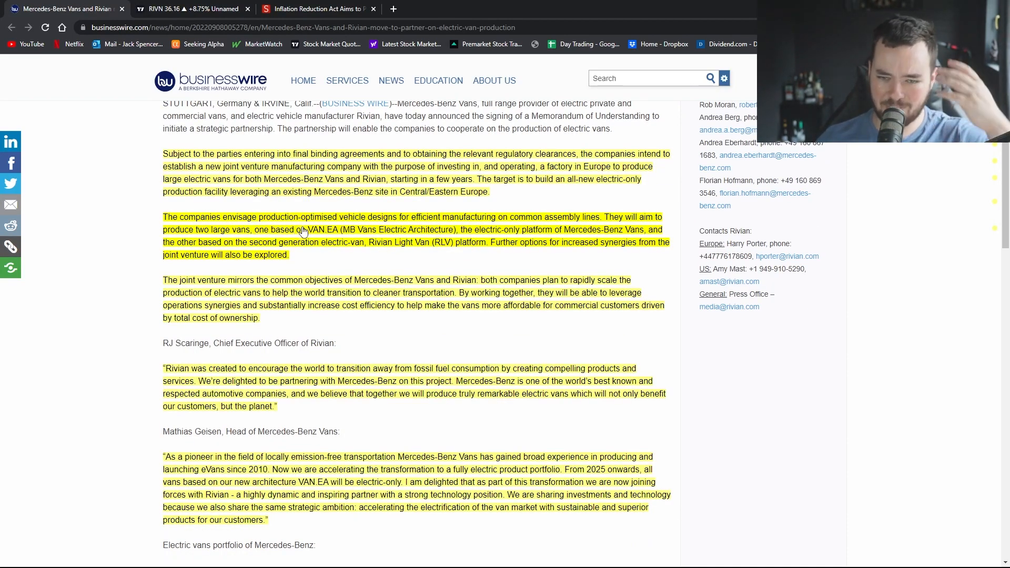
pyautogui.moveTo(509, 225)
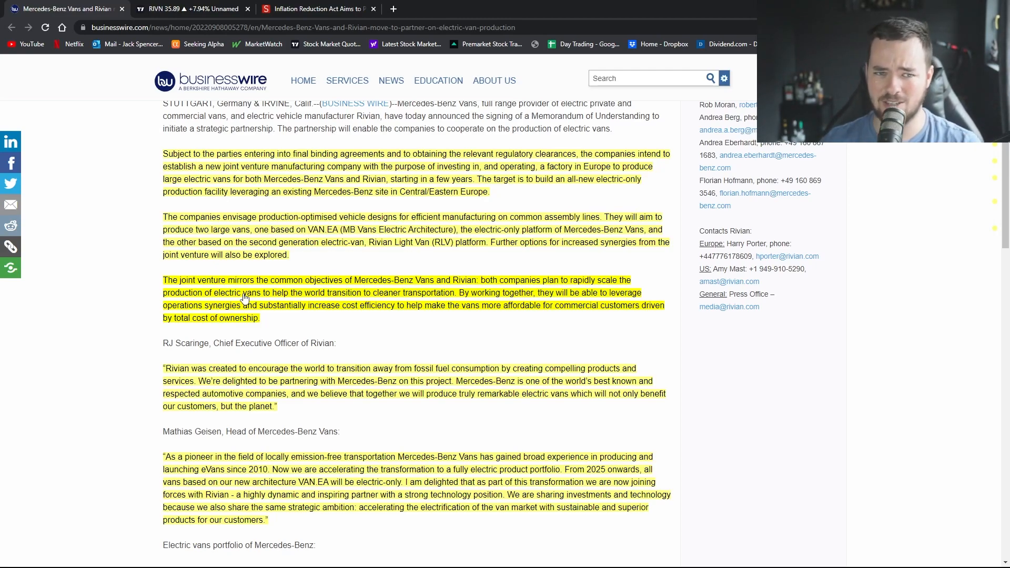
pyautogui.click(316, 8)
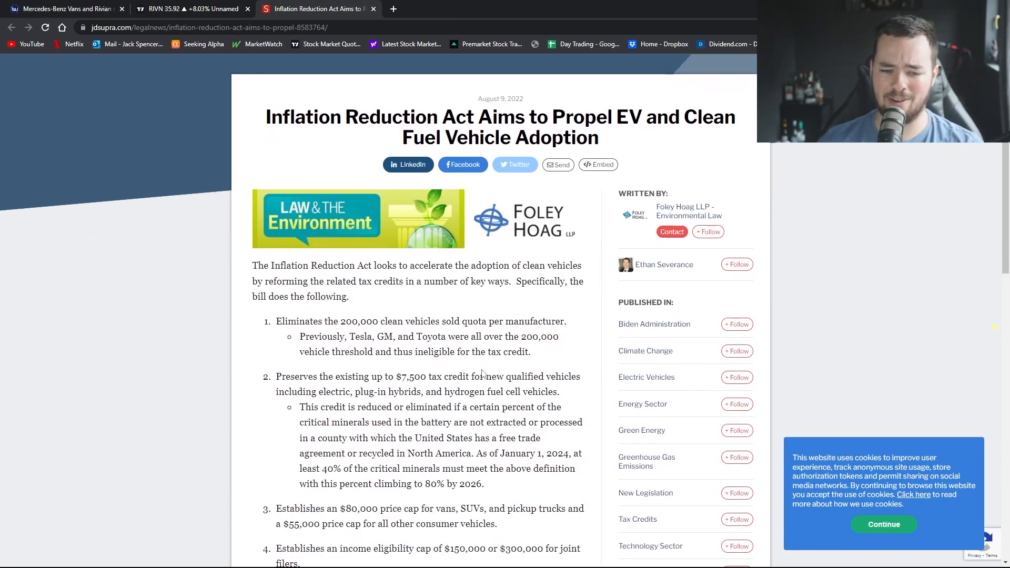
pyautogui.click(63, 8)
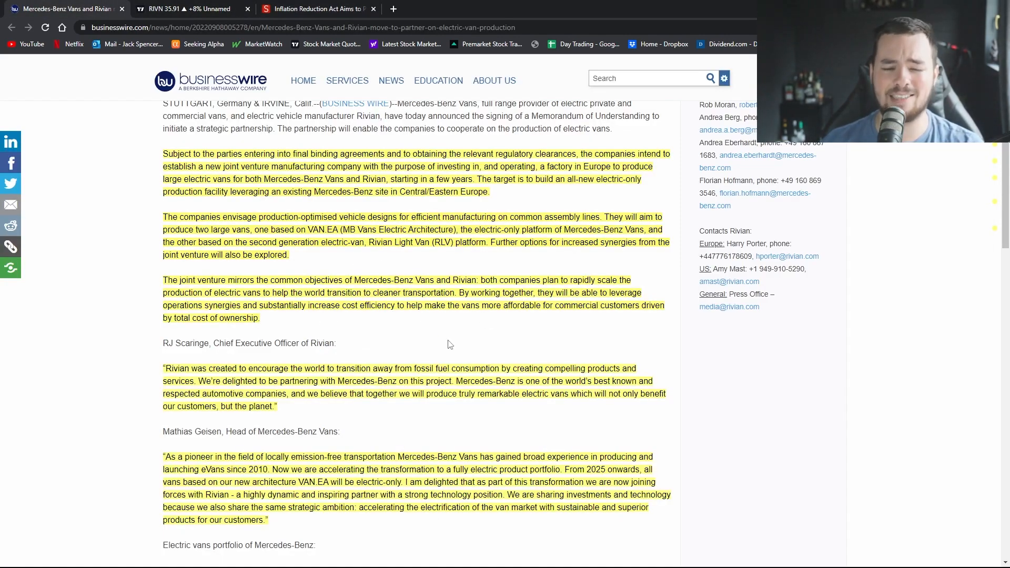
pyautogui.moveTo(380, 177)
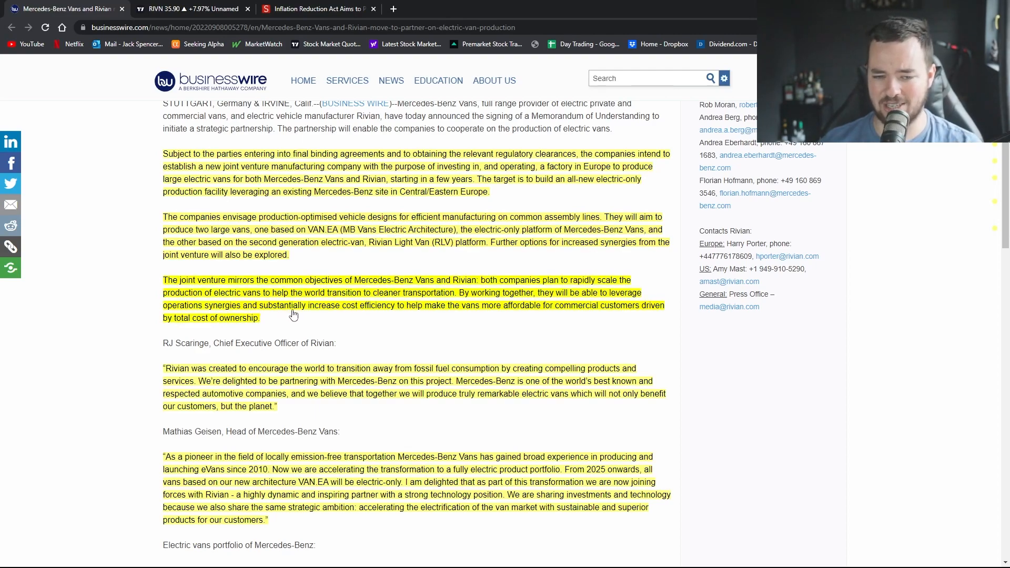
pyautogui.moveTo(404, 312)
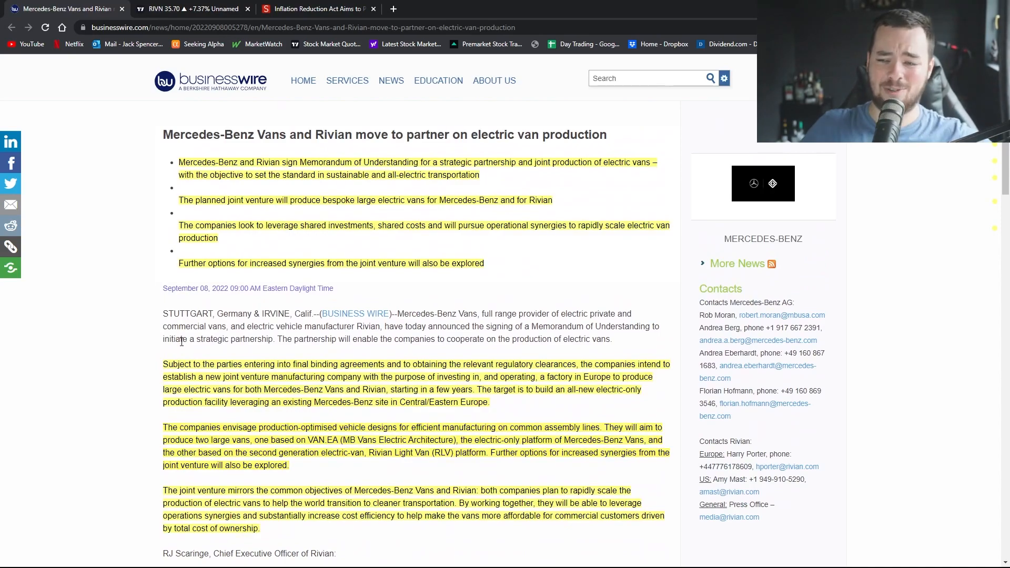
pyautogui.scroll(-3)
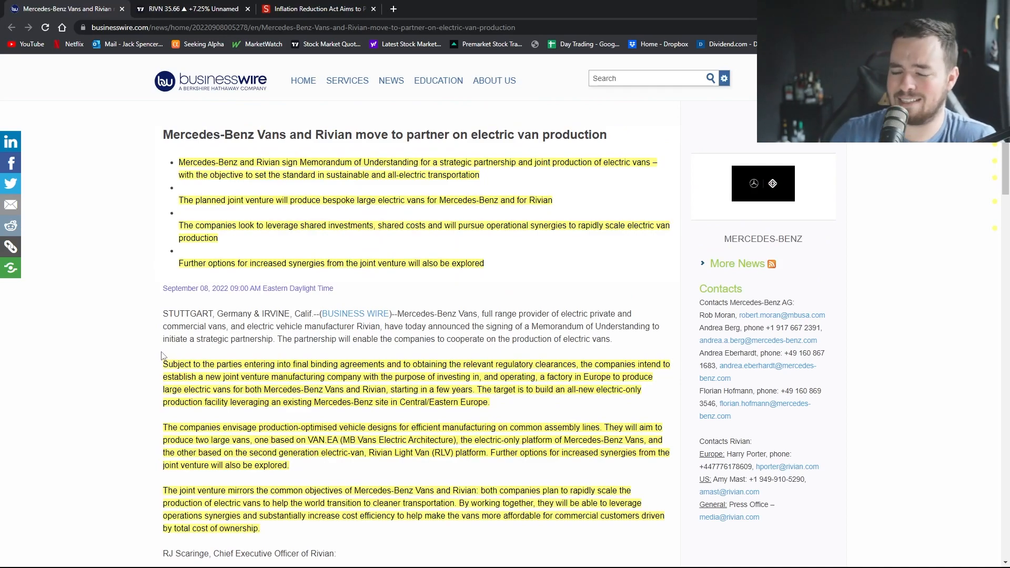
pyautogui.scroll(-3)
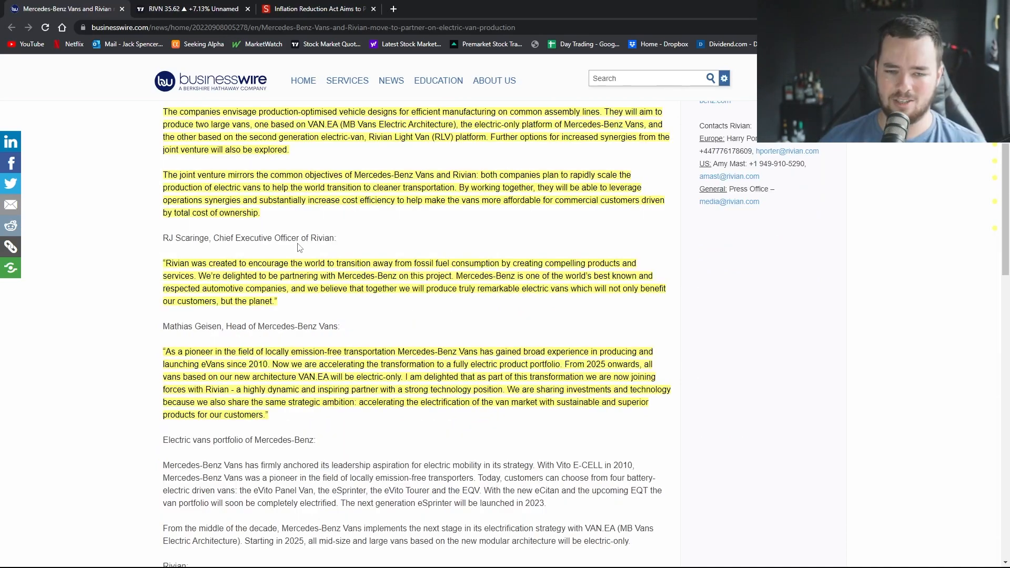
pyautogui.scroll(-3)
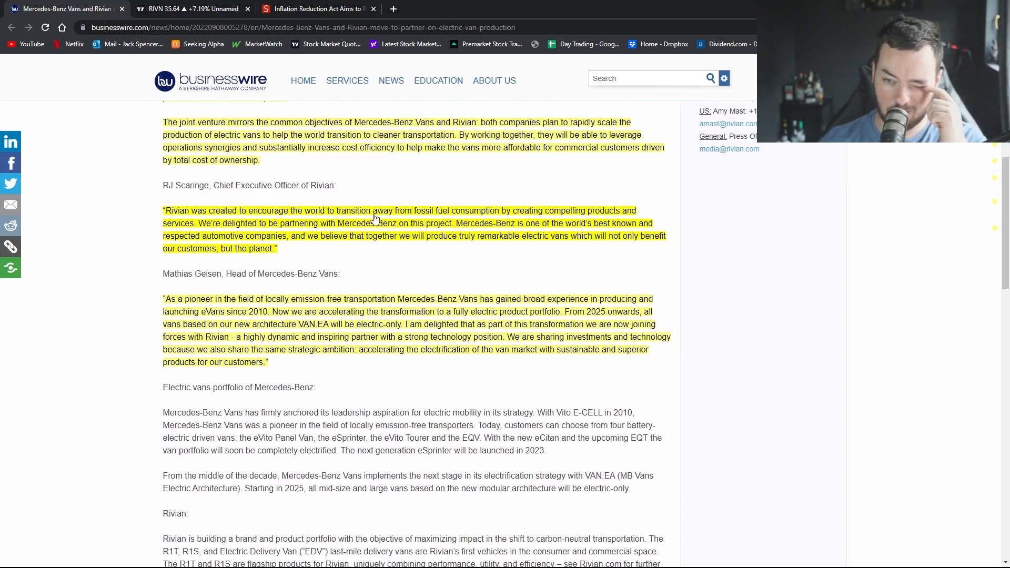
pyautogui.moveTo(509, 214)
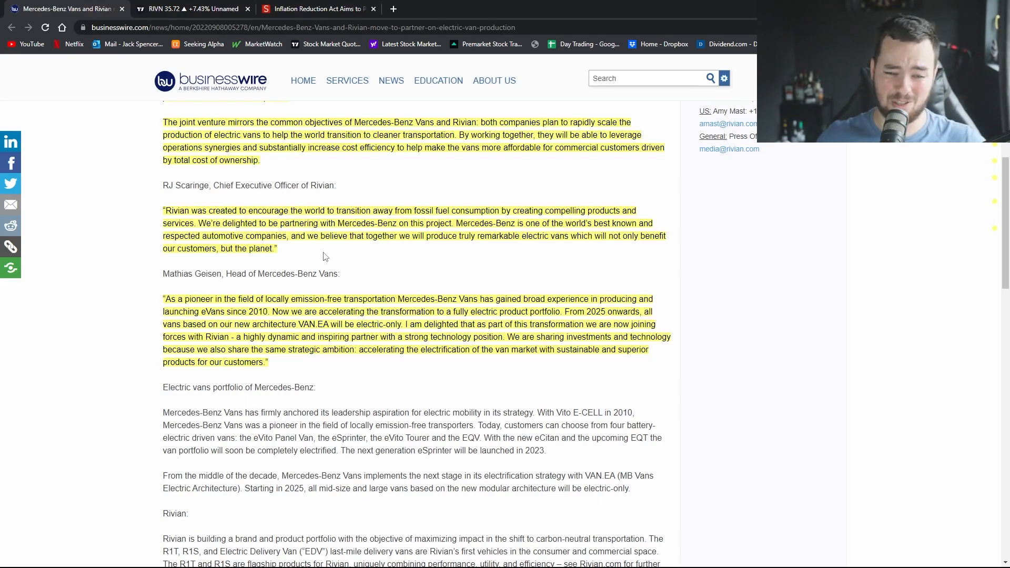
pyautogui.scroll(-3)
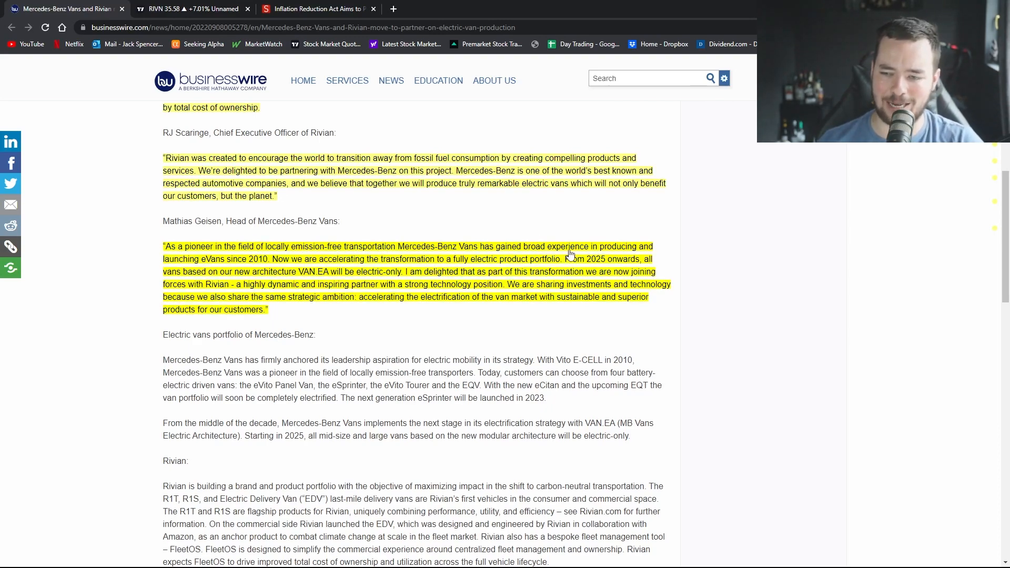
pyautogui.moveTo(217, 267)
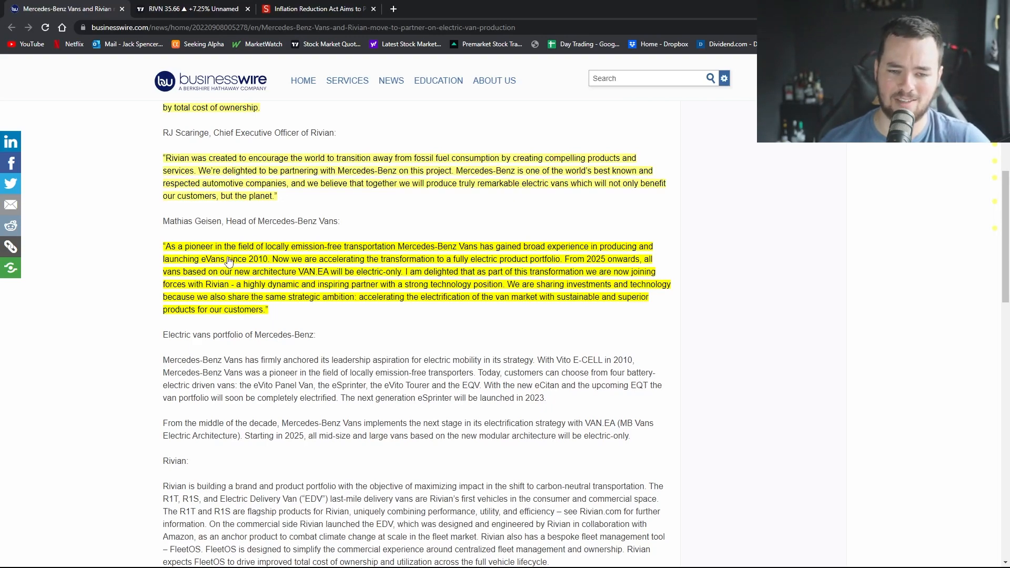
pyautogui.moveTo(365, 281)
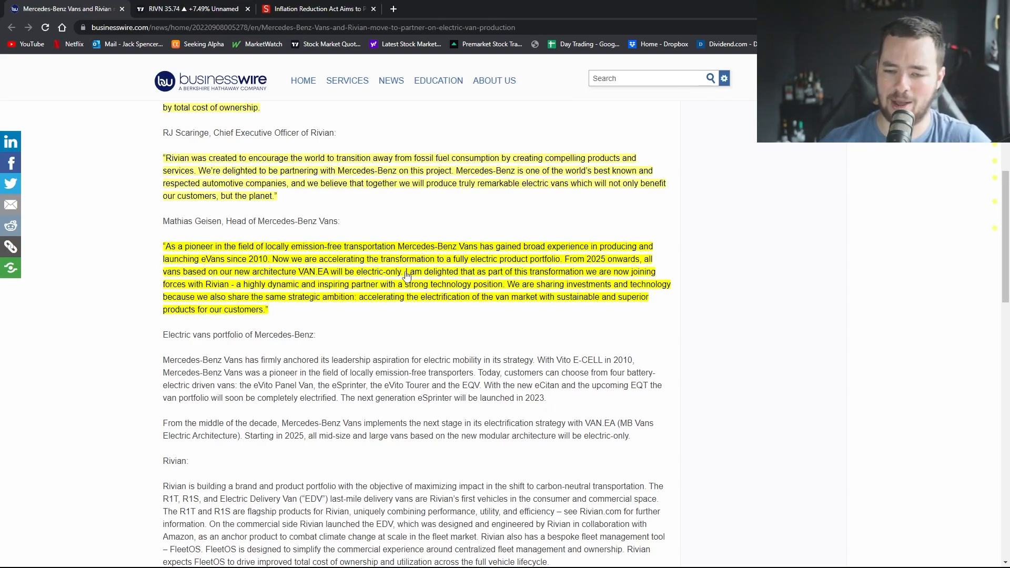
pyautogui.moveTo(506, 303)
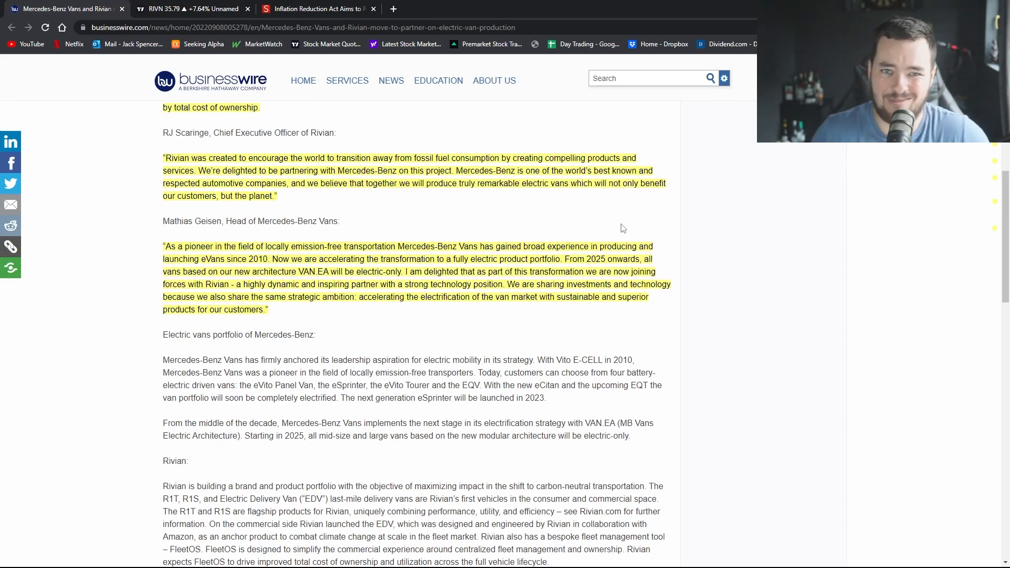
pyautogui.scroll(3)
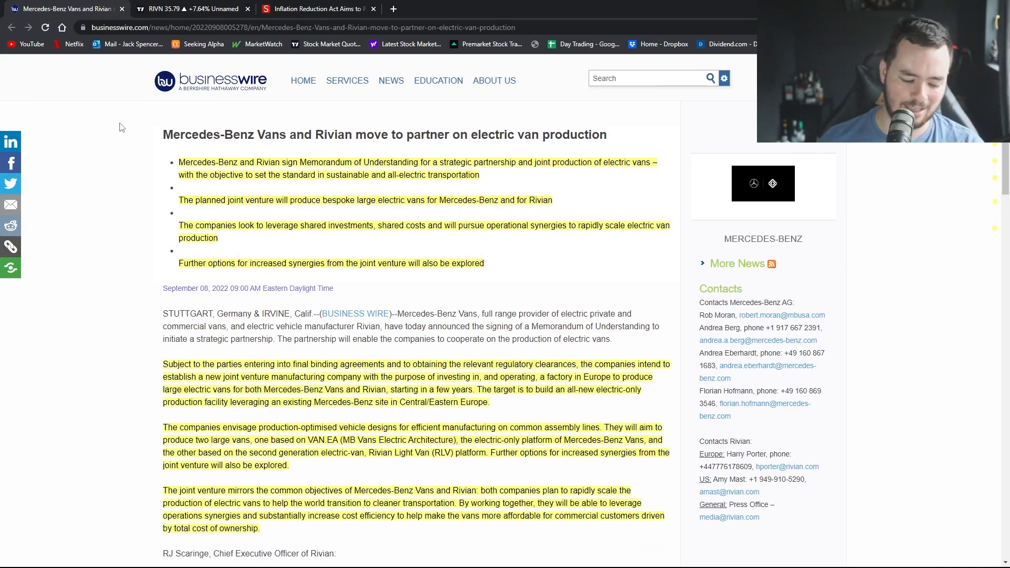
pyautogui.moveTo(130, 184)
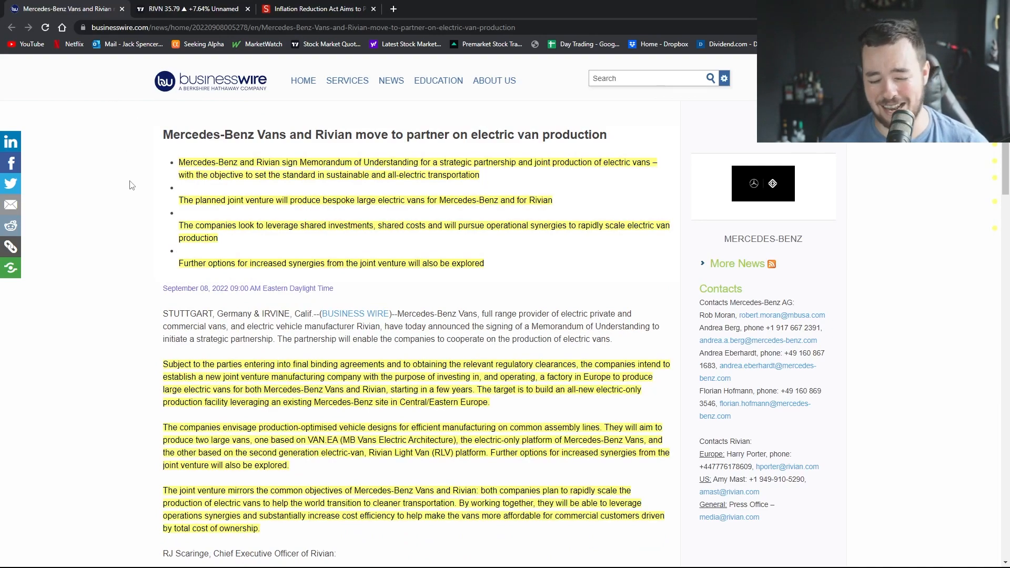
pyautogui.click(187, 8)
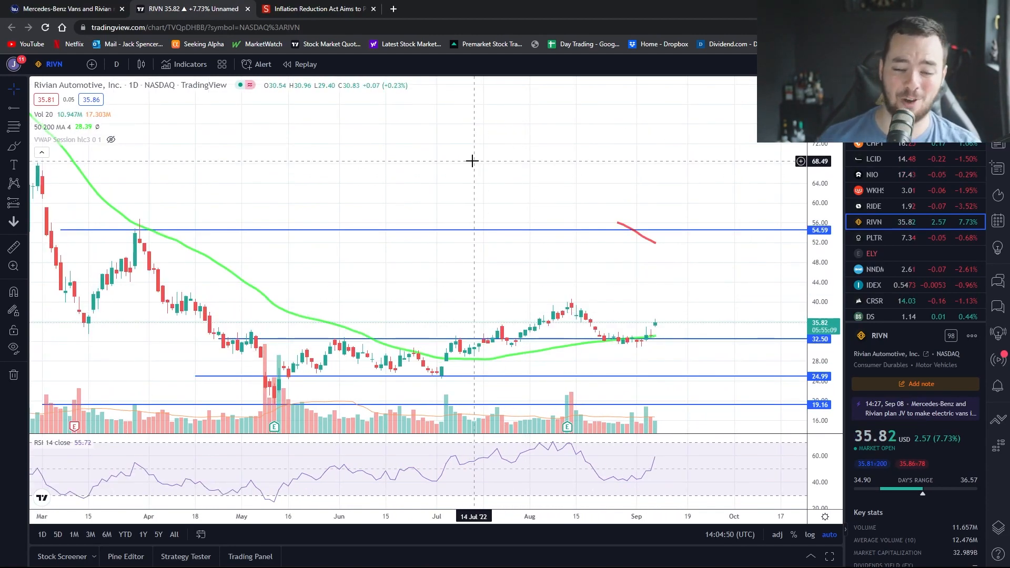
pyautogui.moveTo(673, 318)
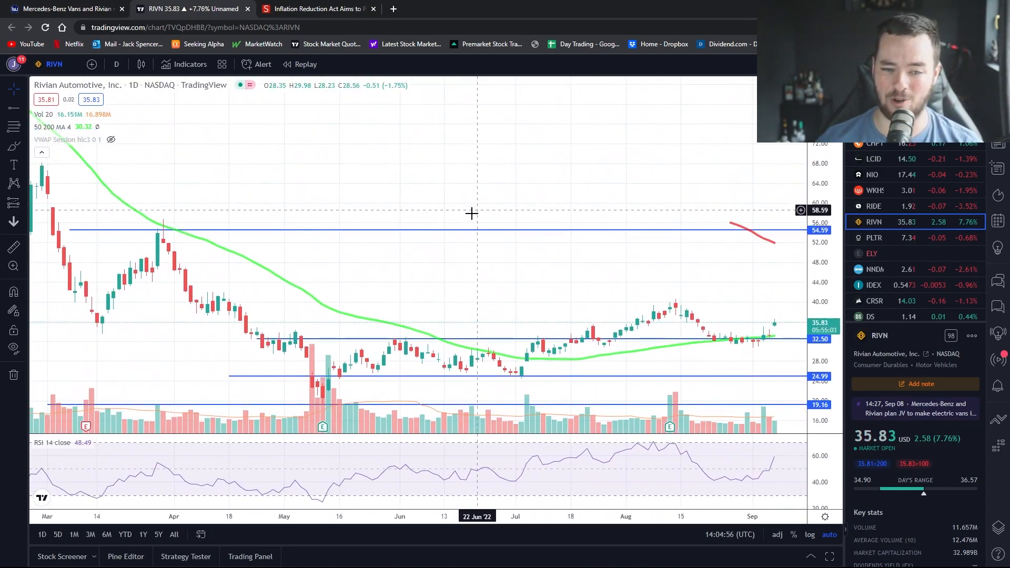
pyautogui.moveTo(456, 189)
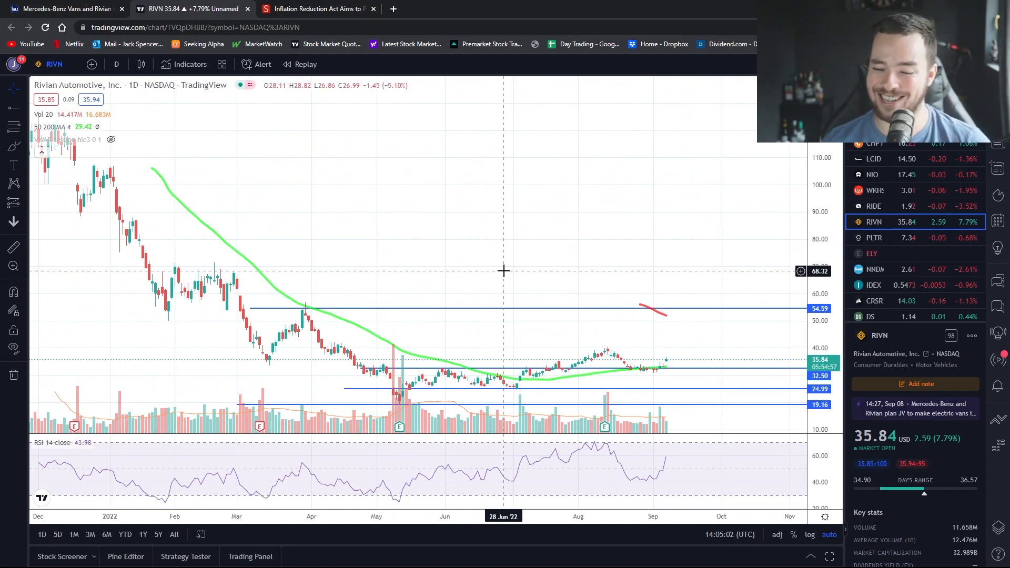
pyautogui.moveTo(311, 313)
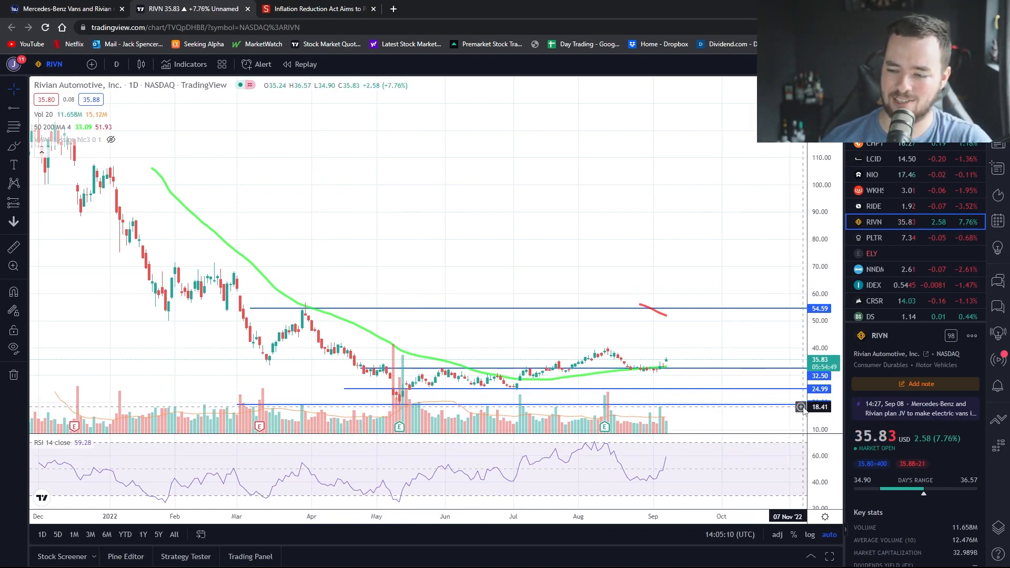
pyautogui.moveTo(710, 270)
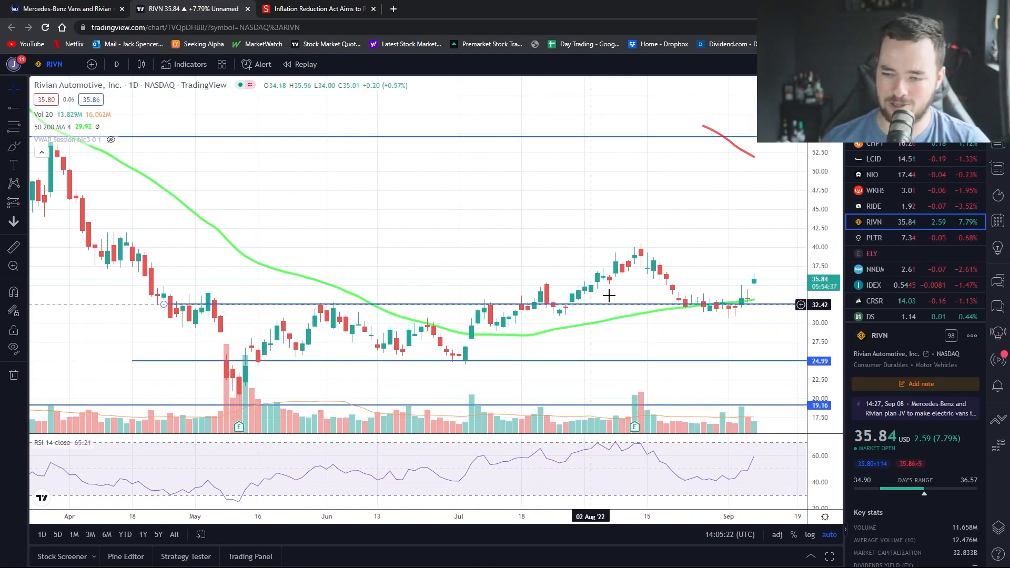
pyautogui.moveTo(579, 304)
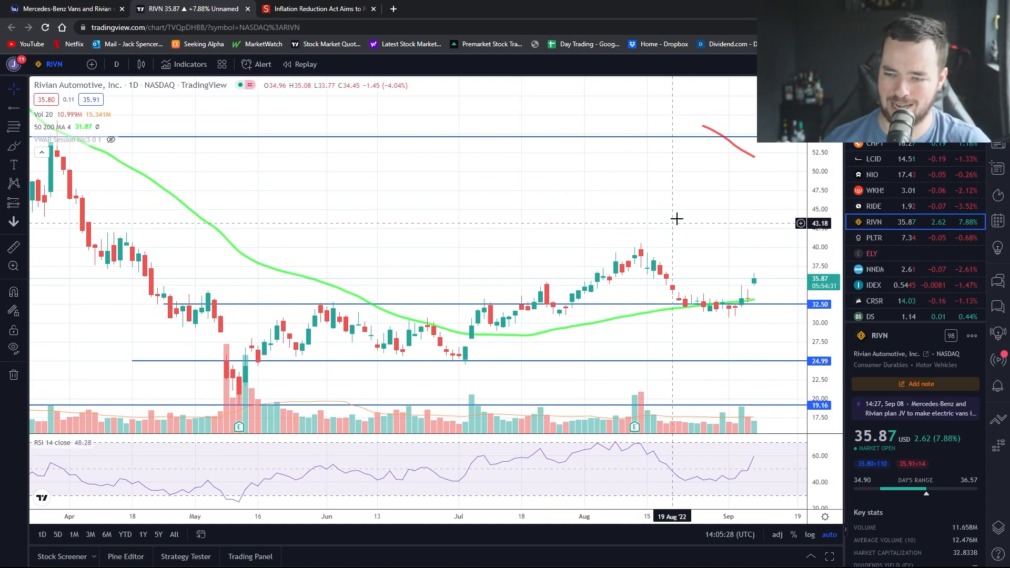
pyautogui.moveTo(644, 249)
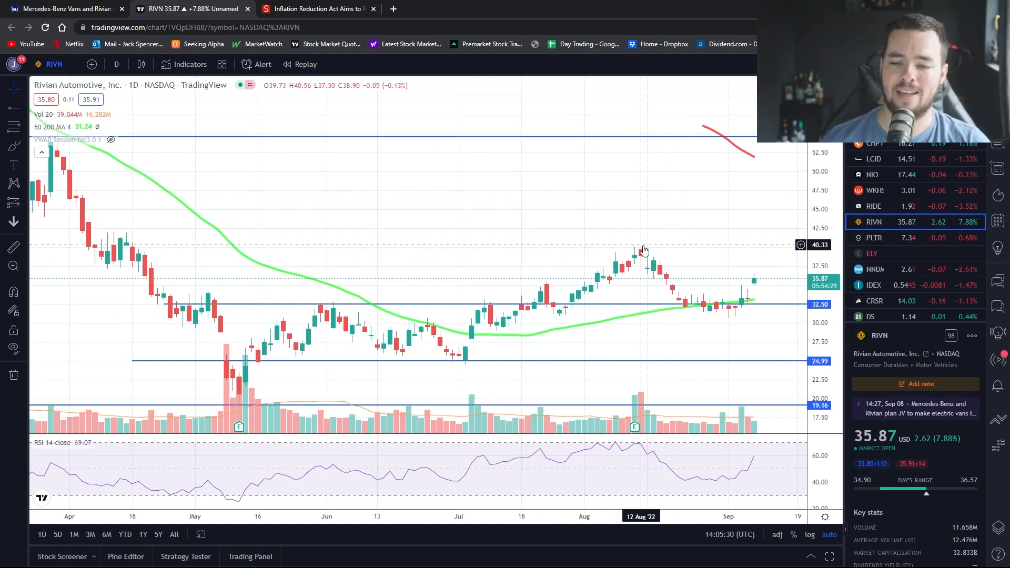
pyautogui.moveTo(702, 316)
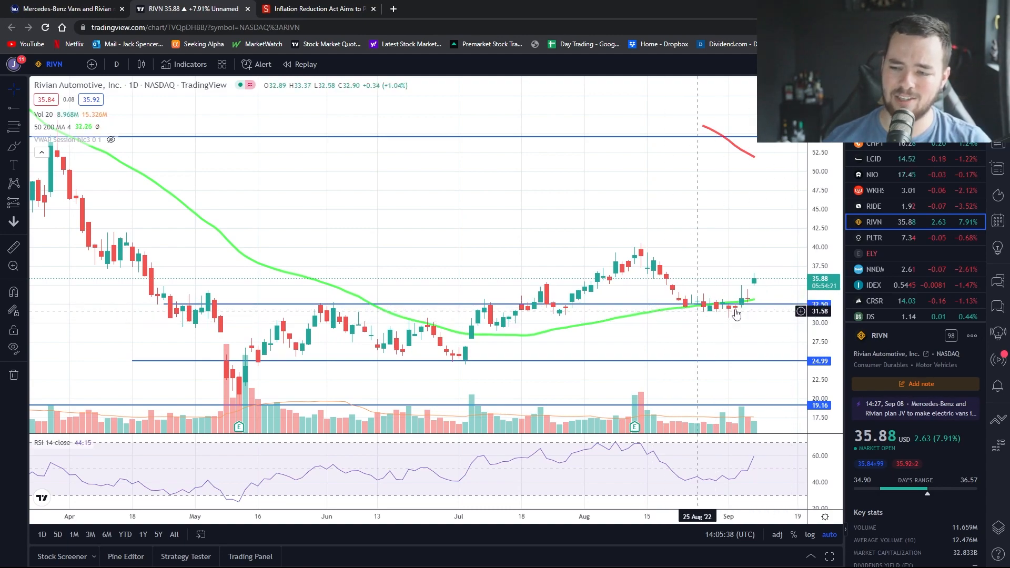
pyautogui.moveTo(746, 322)
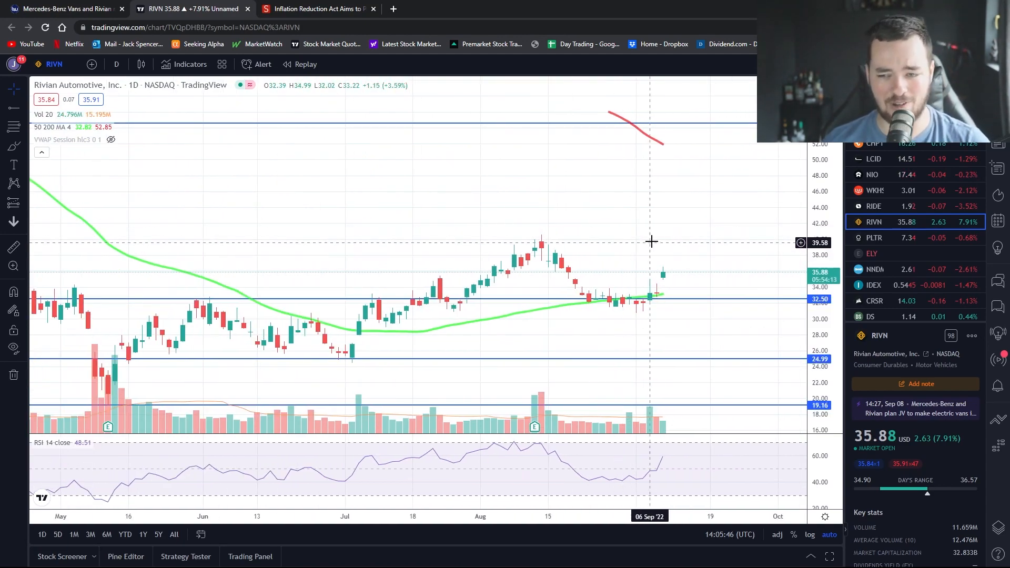
pyautogui.moveTo(702, 295)
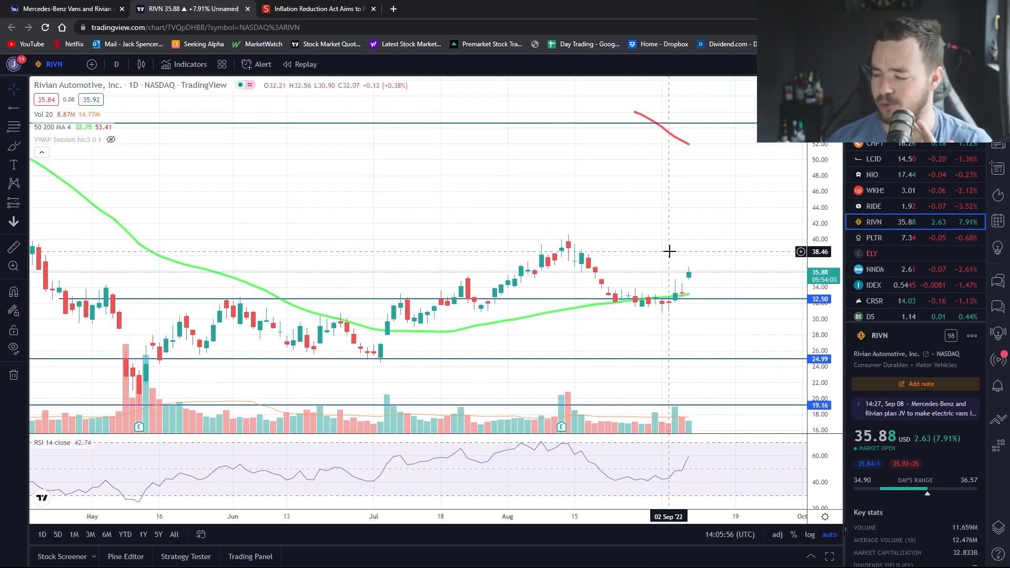
pyautogui.moveTo(335, 95)
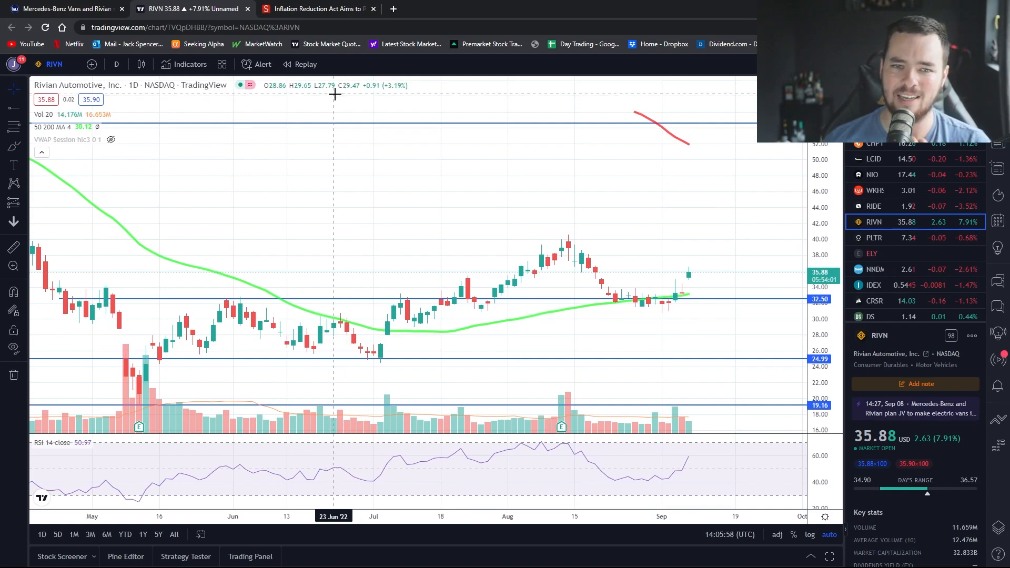
pyautogui.moveTo(480, 165)
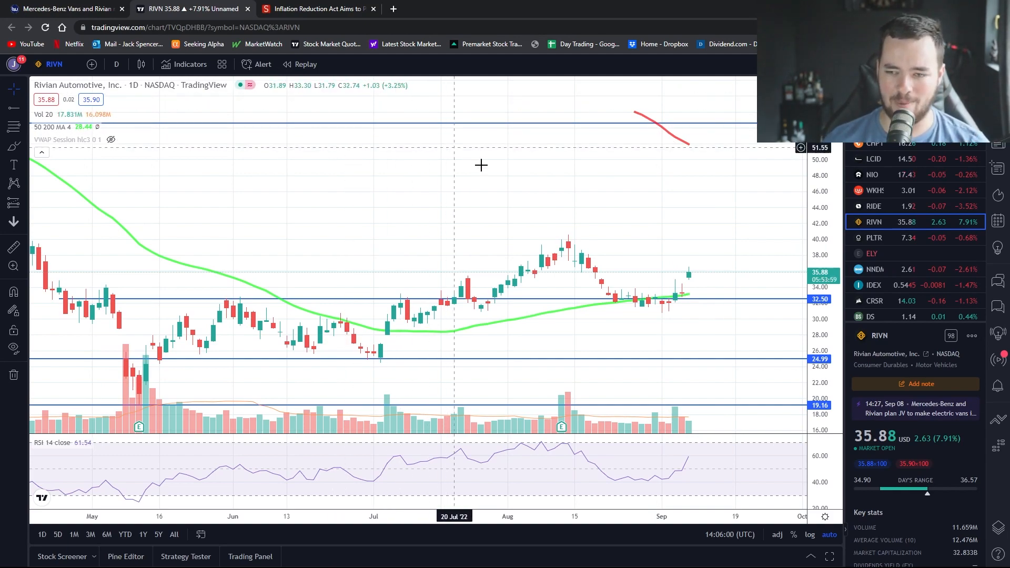
pyautogui.moveTo(503, 178)
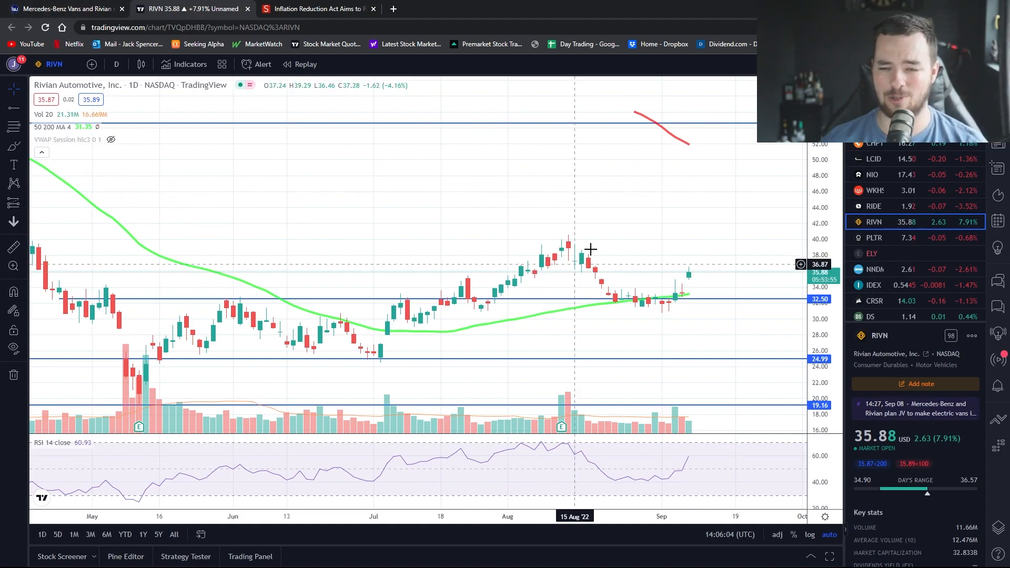
pyautogui.moveTo(648, 238)
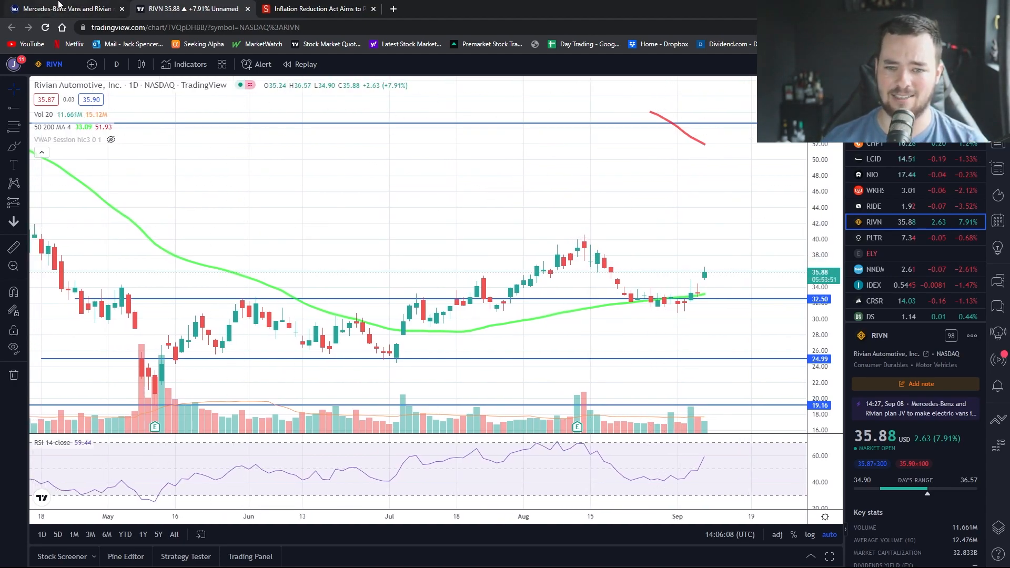
pyautogui.click(65, 8)
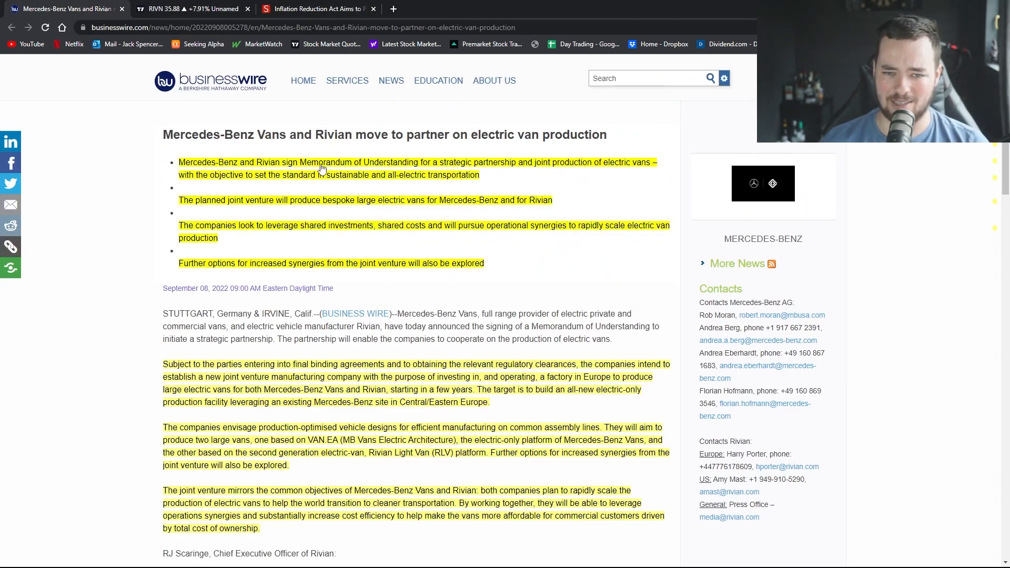
# - Review the RIVN daily chart with levels at 54.59, 32.50, 24.99 and 19.16, glancing at the press release between
pyautogui.click(187, 9)
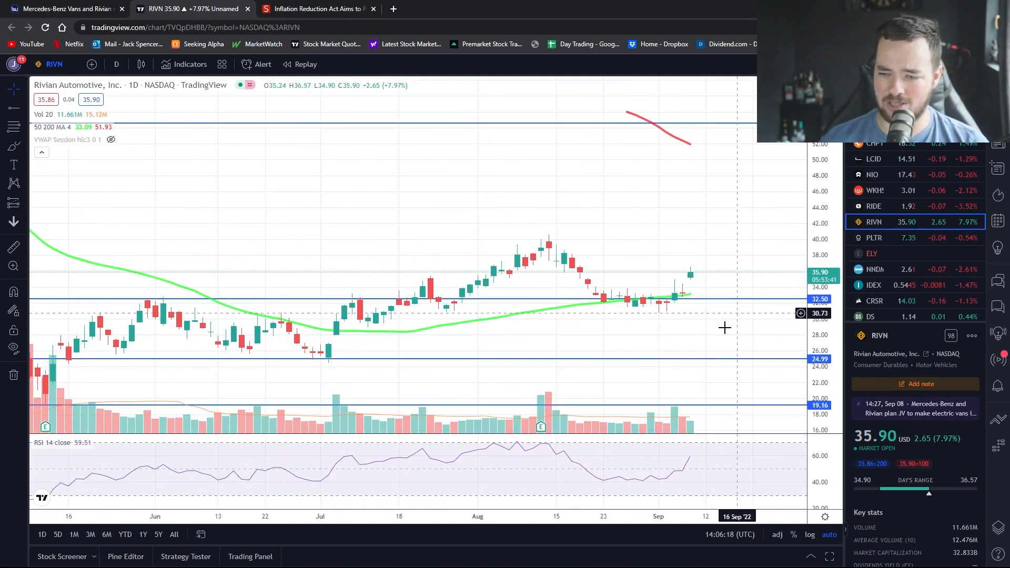
pyautogui.moveTo(683, 303)
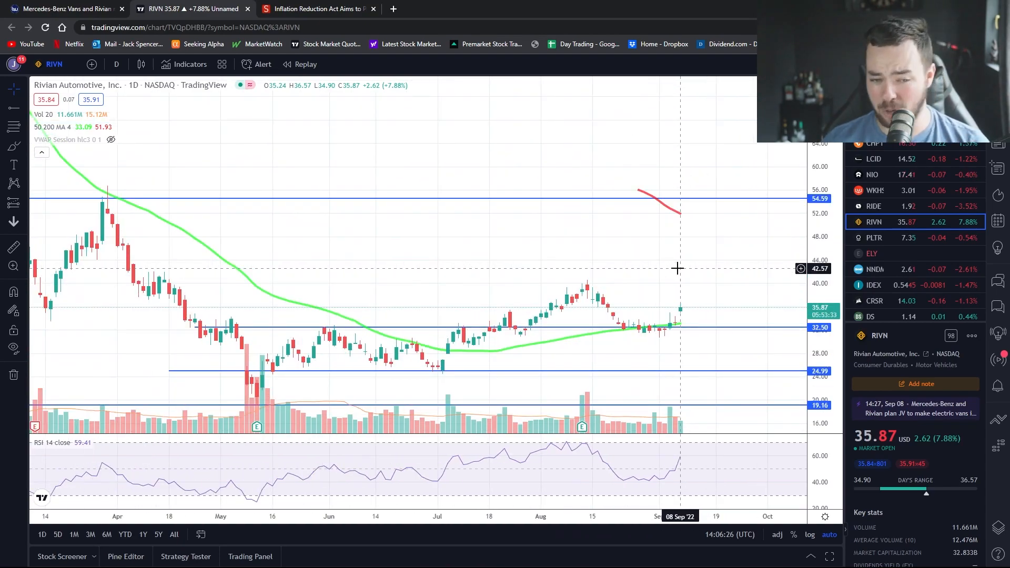
pyautogui.moveTo(686, 289)
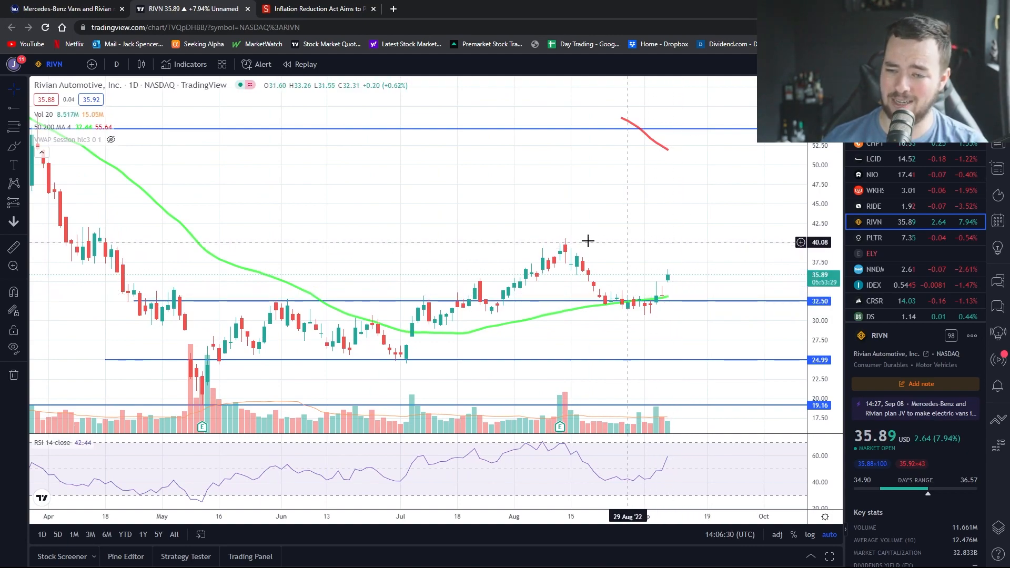
pyautogui.moveTo(765, 261)
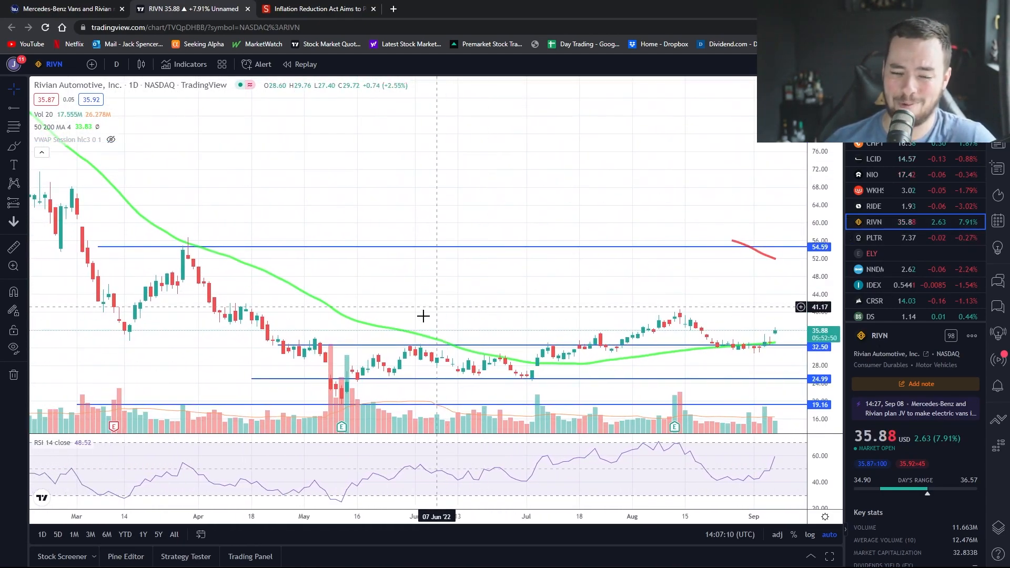
pyautogui.moveTo(419, 318)
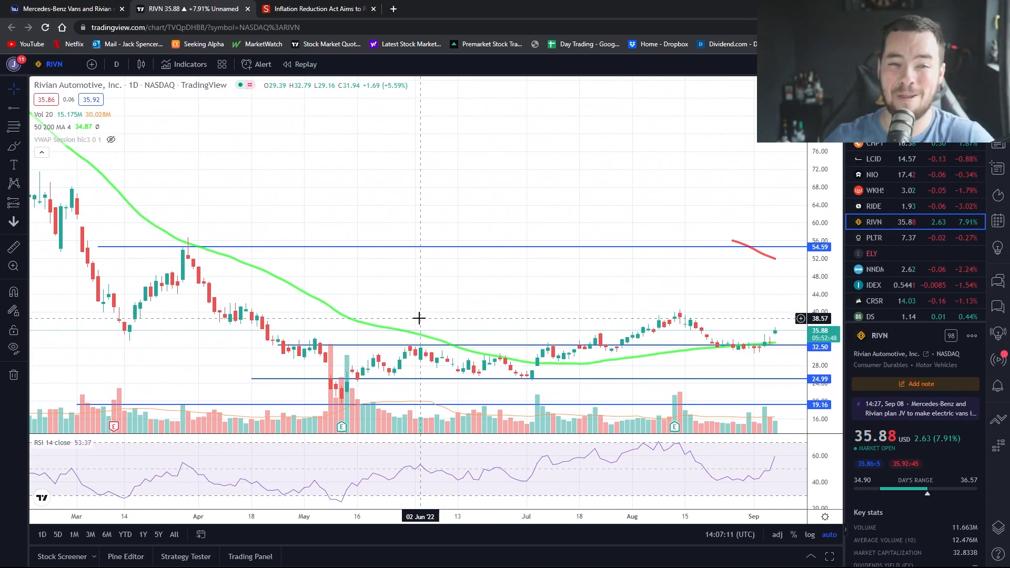
pyautogui.moveTo(454, 263)
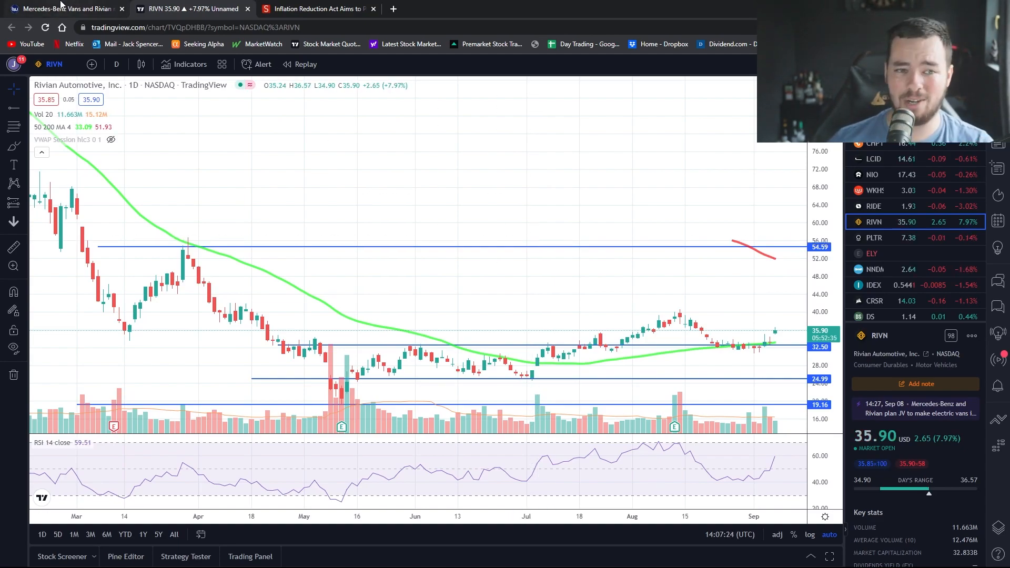
pyautogui.click(61, 8)
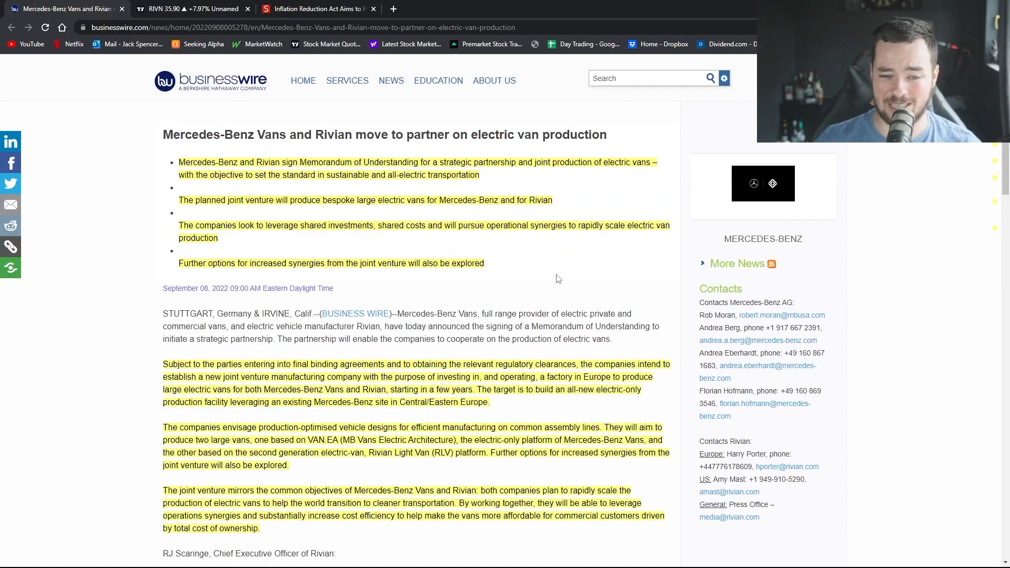
pyautogui.click(193, 8)
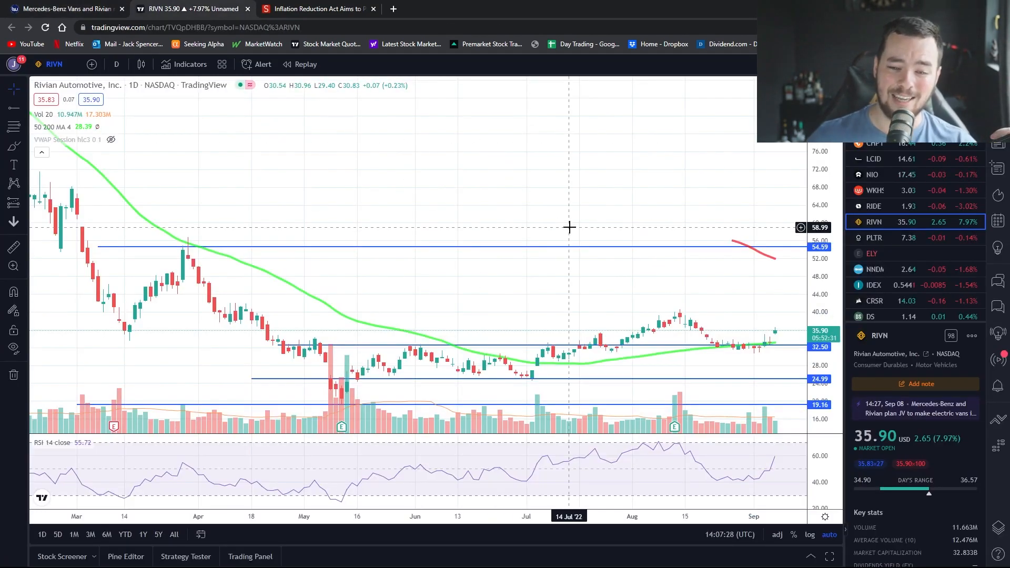